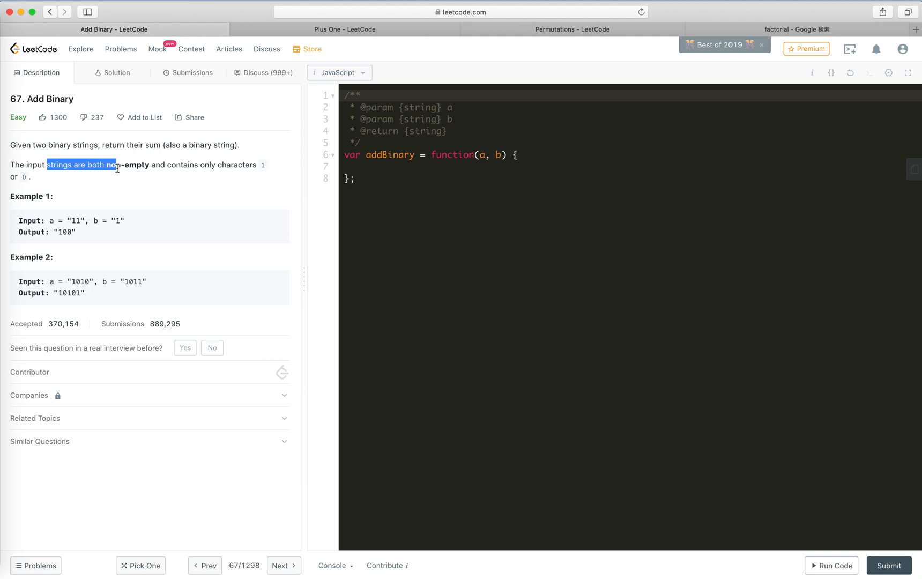
pyautogui.moveTo(56, 269)
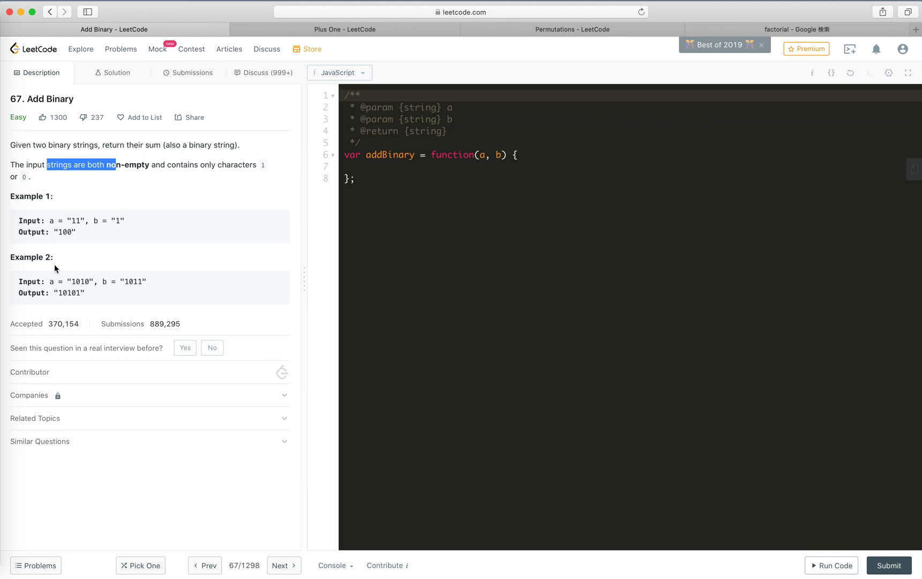
# Review Example 2's 1010 value and the earlier Plus One solution before starting addBinary
pyautogui.doubleClick(79, 282)
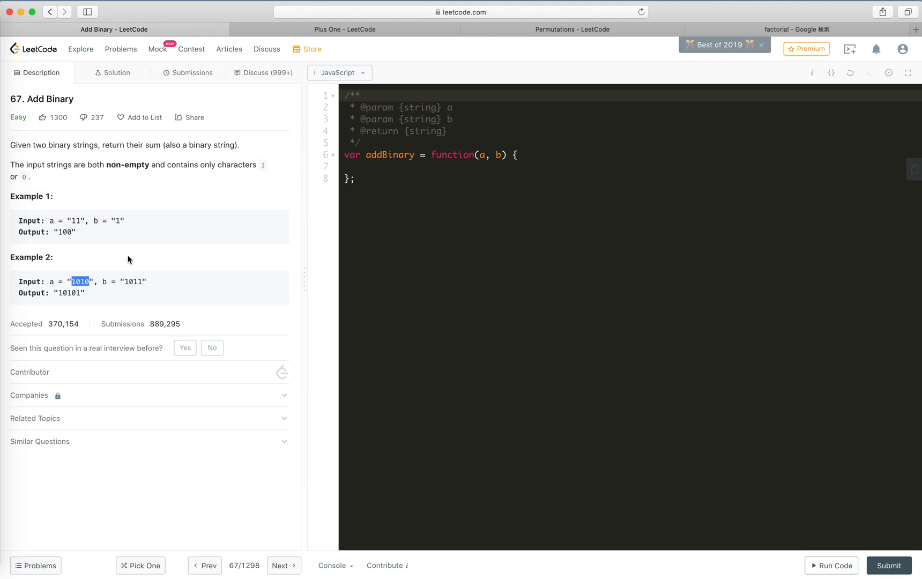
pyautogui.click(344, 29)
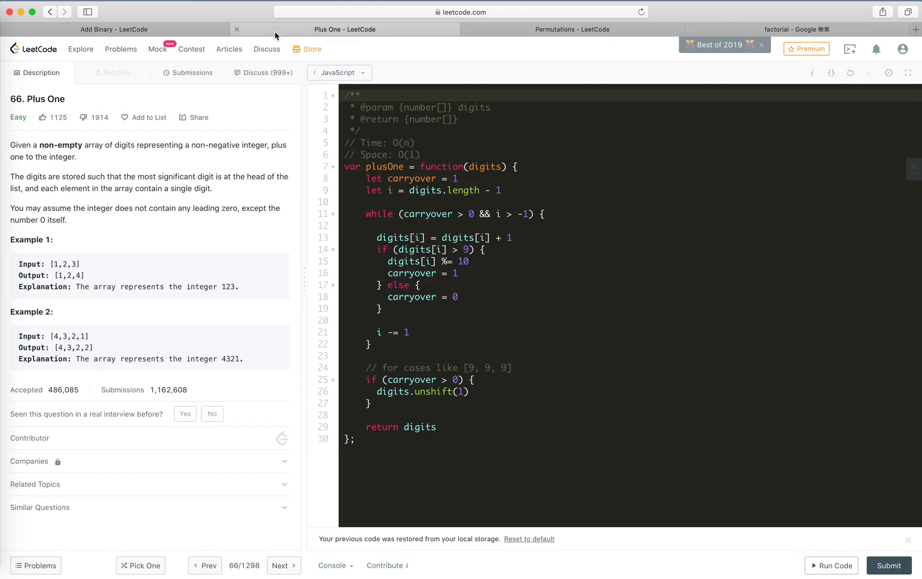
pyautogui.moveTo(114, 234)
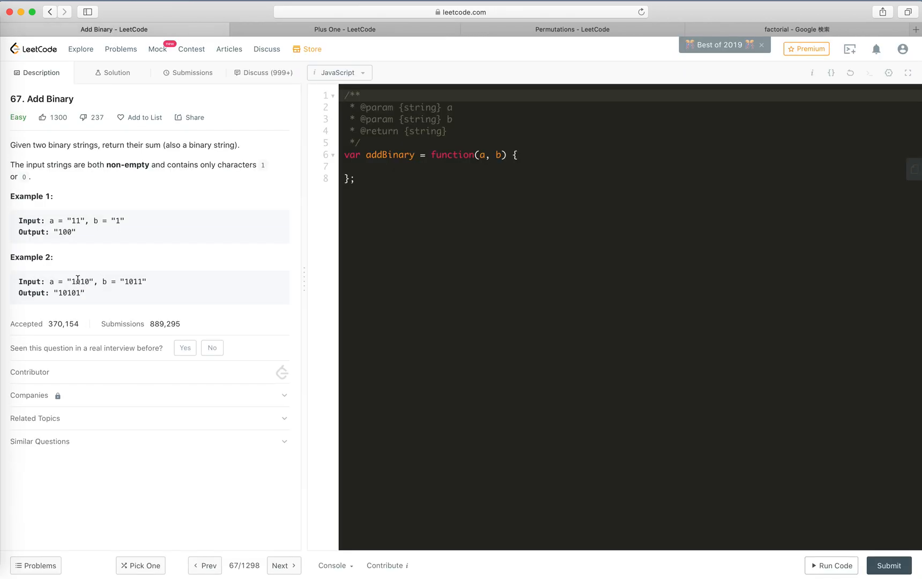
pyautogui.doubleClick(82, 280)
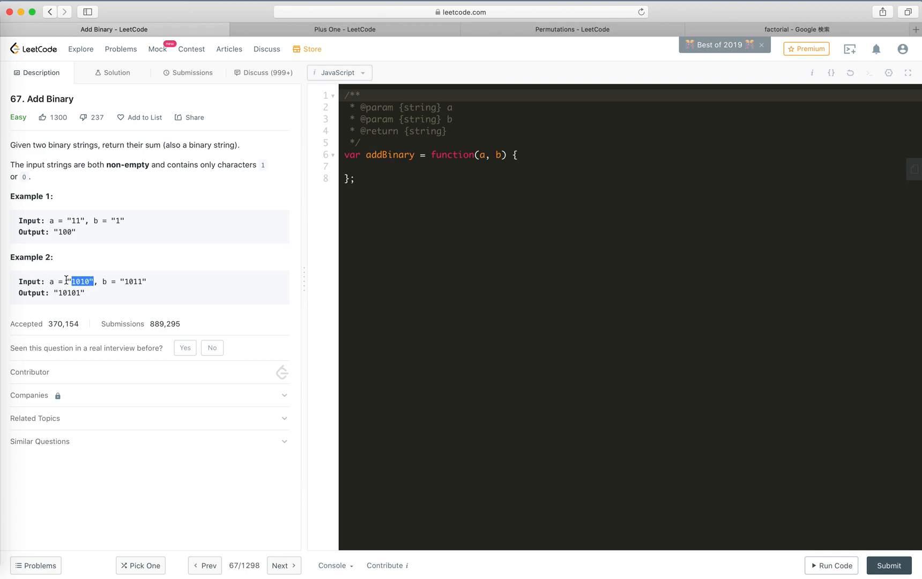
pyautogui.click(383, 165)
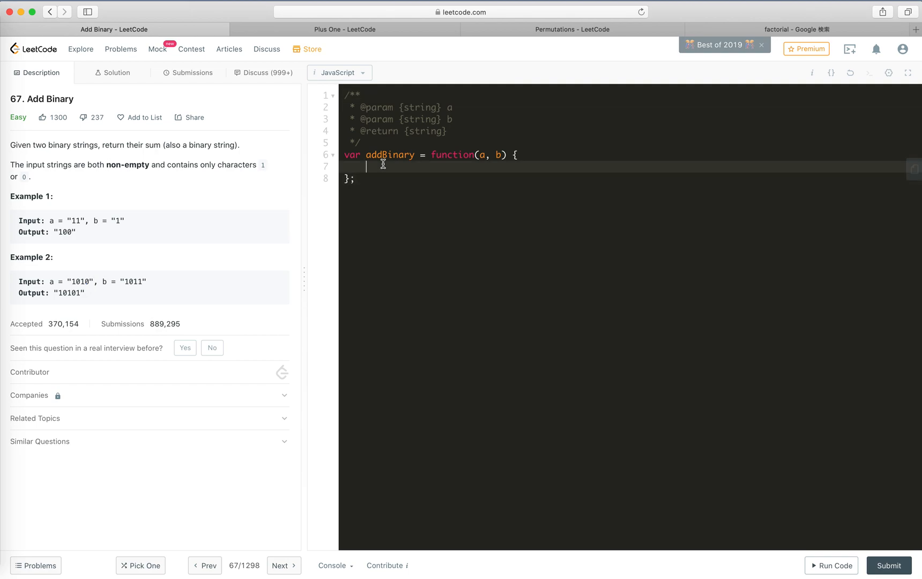
# Declare let carryover = 0 and begin the result declaration, reworking a partial length assignment
pyautogui.write('let')
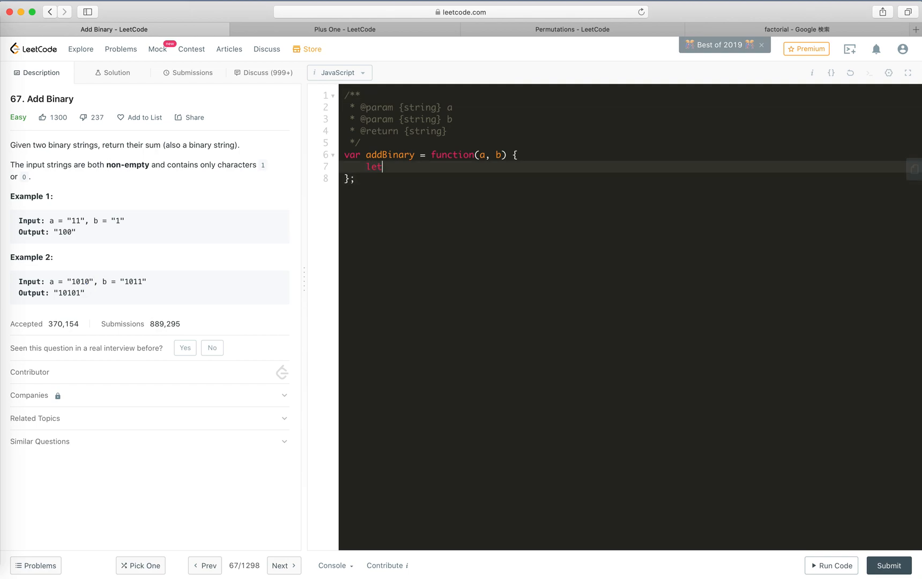
pyautogui.write('carryo')
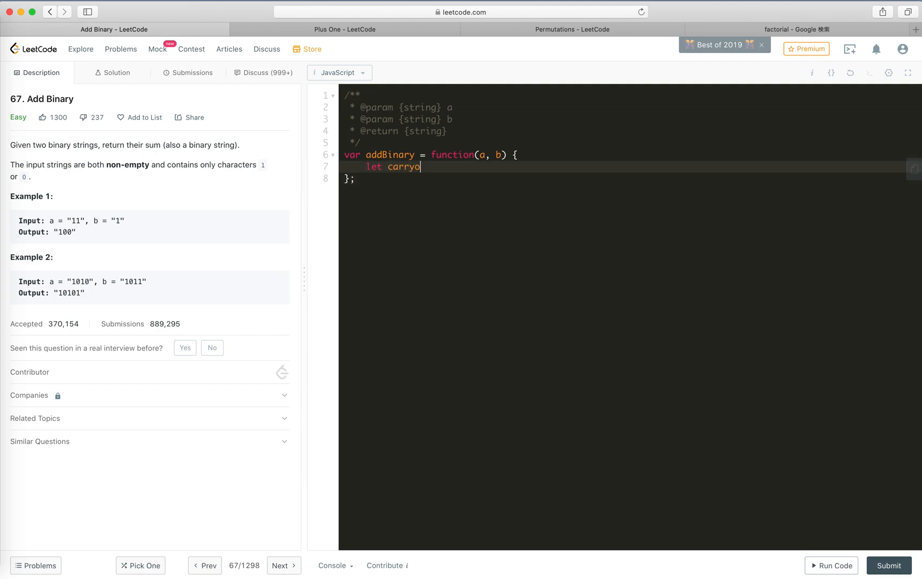
pyautogui.write('ver = 0')
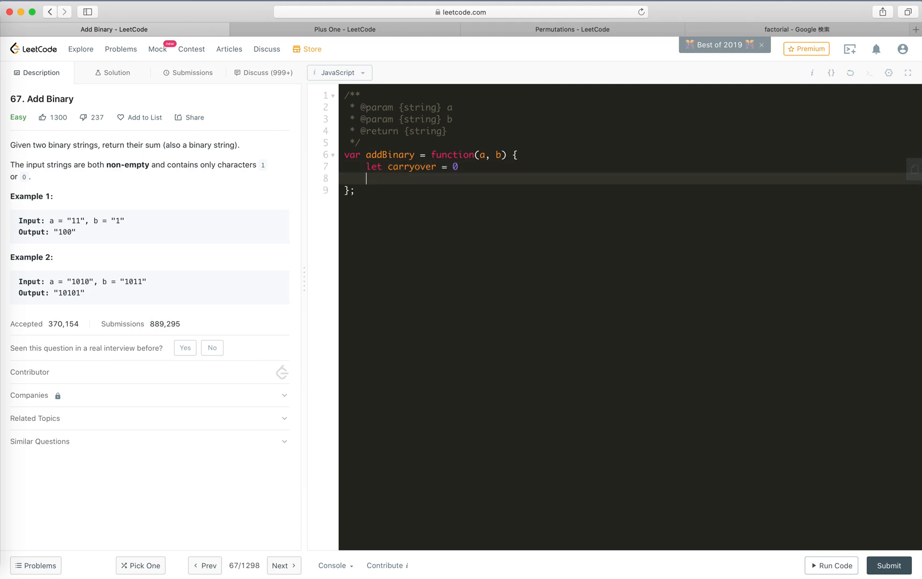
pyautogui.write('let resul')
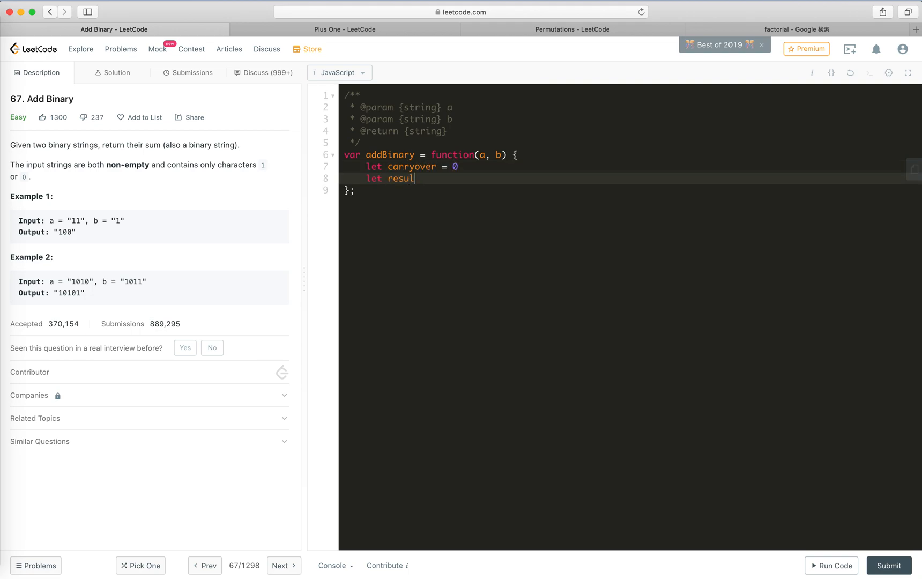
pyautogui.write('t =')
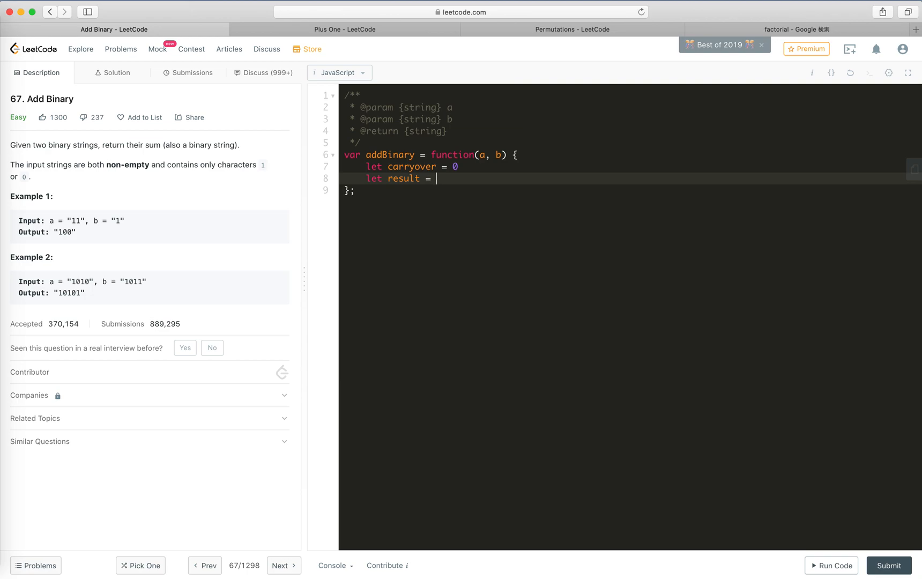
pyautogui.press('Backspace')
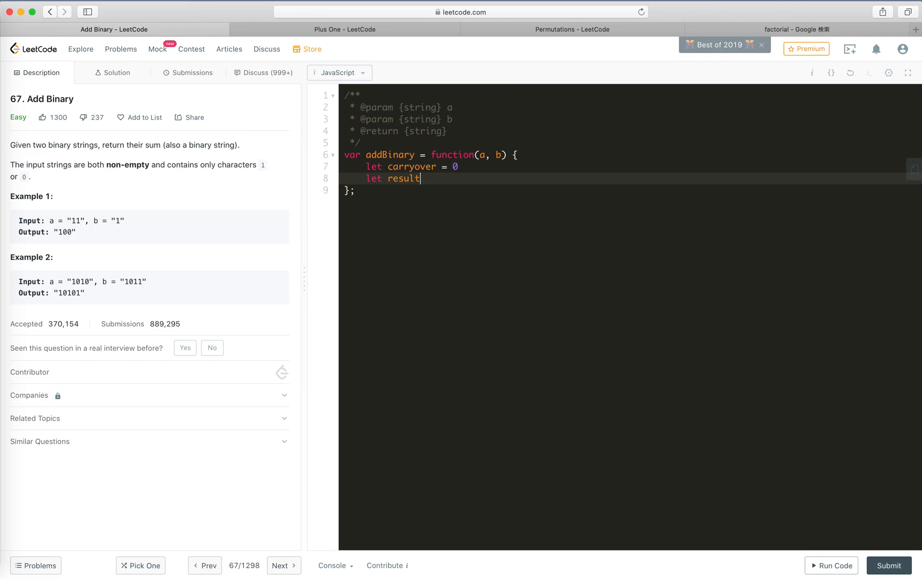
pyautogui.write('length')
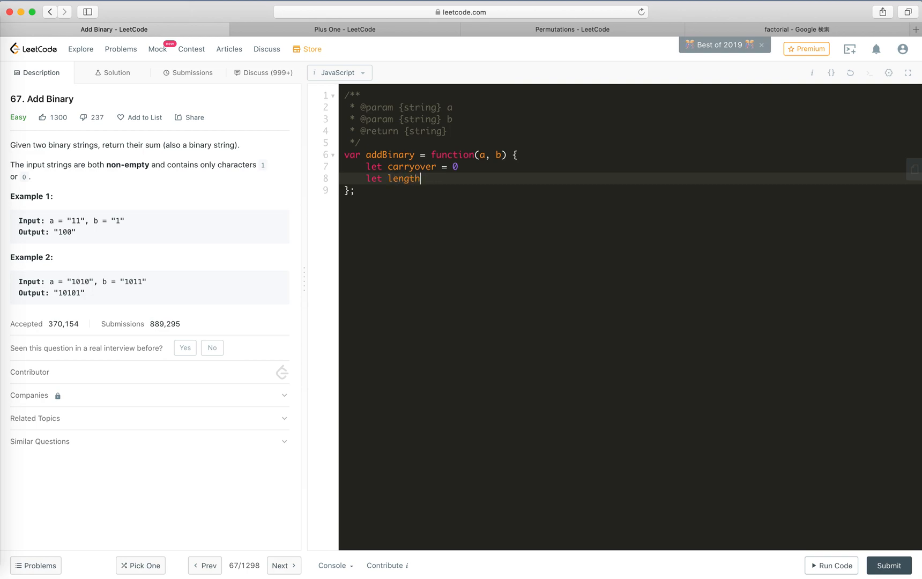
pyautogui.write('A = a')
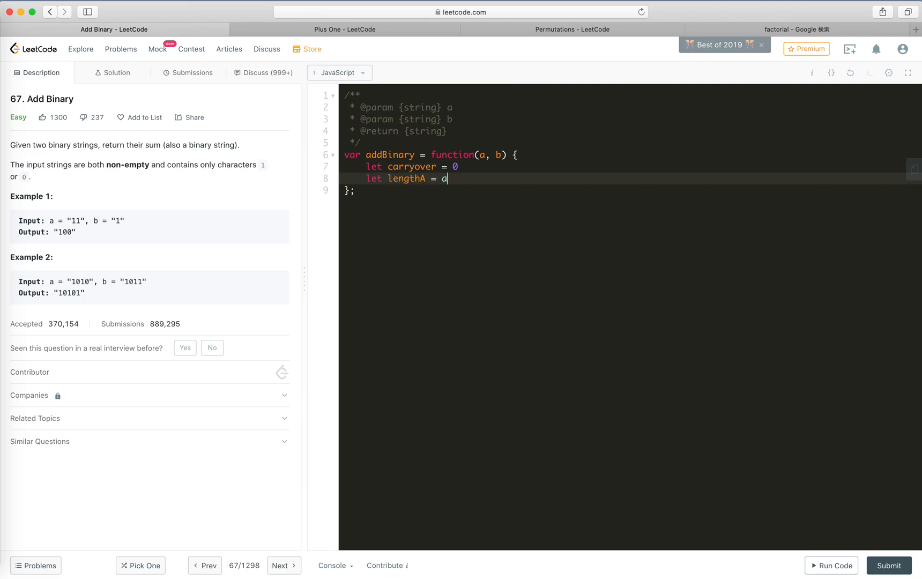
pyautogui.write('.l')
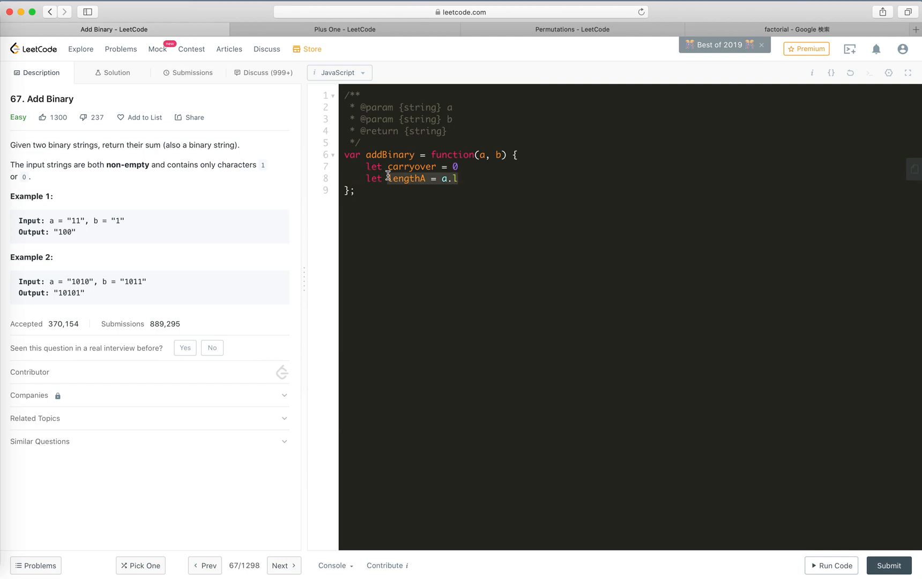
# Declare result = Array(Math.max(a.length, b.length)).fill(0)
pyautogui.write('resu')
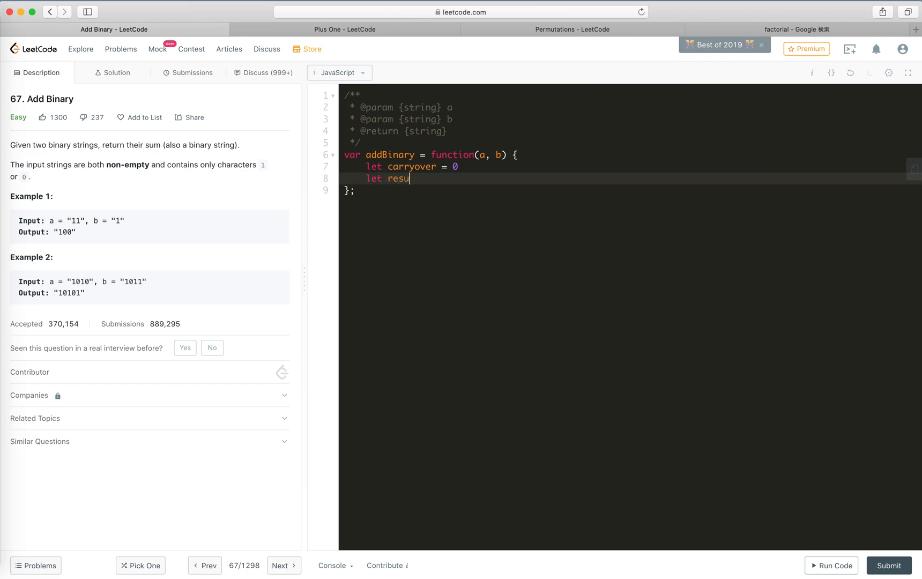
pyautogui.write('lt = Array(')
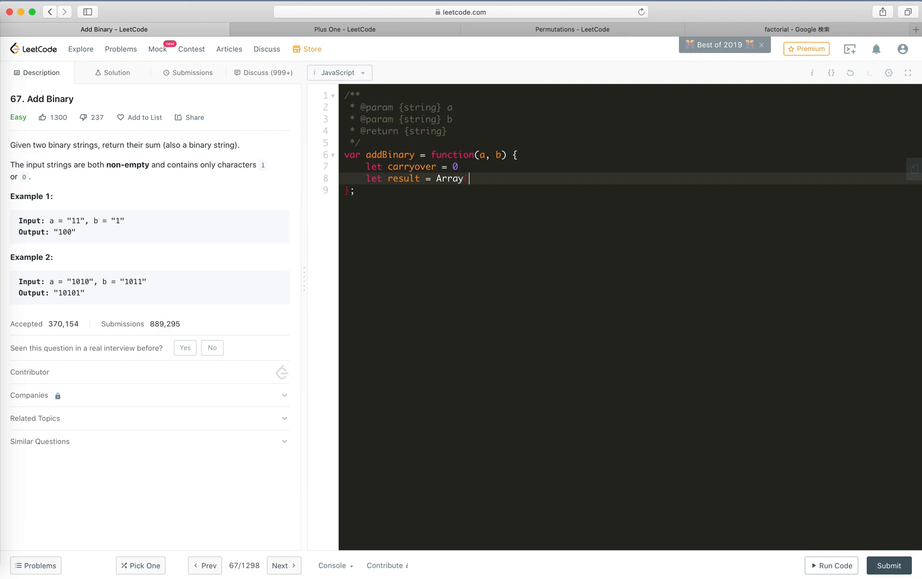
pyautogui.write('(Math')
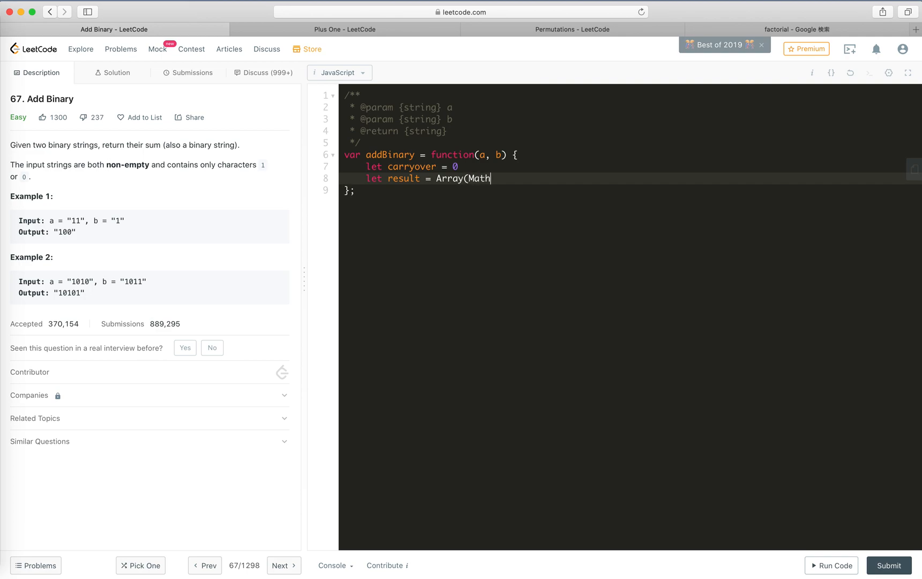
pyautogui.write('.max(')
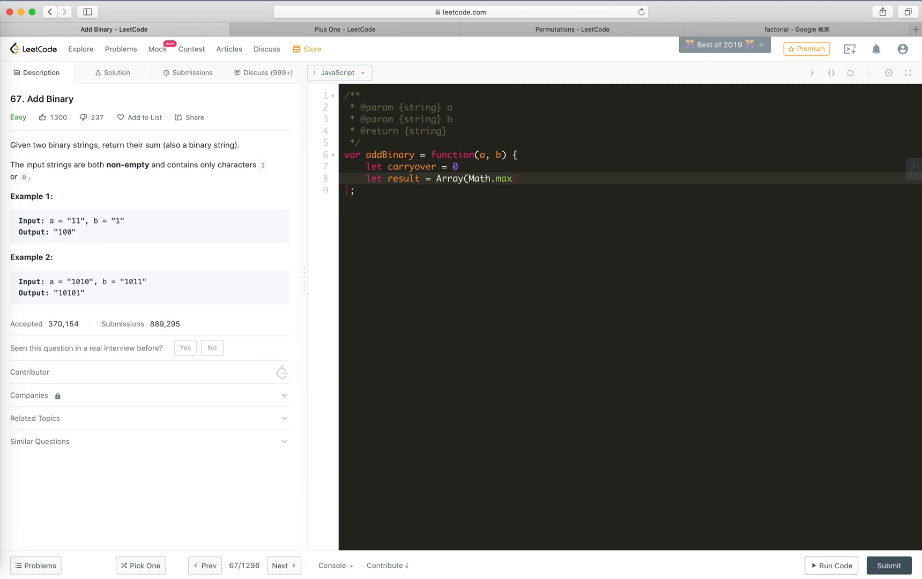
pyautogui.write('(a')
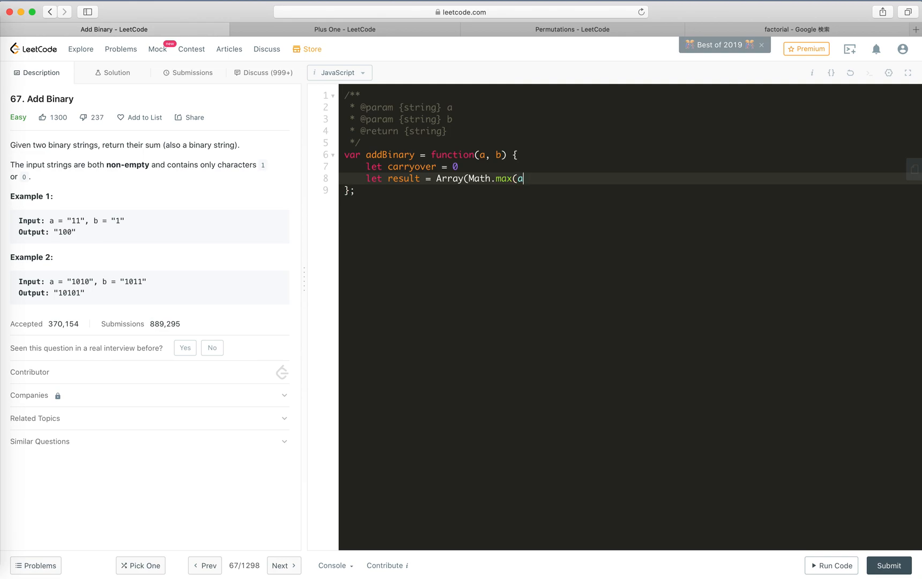
pyautogui.write('.length, b.')
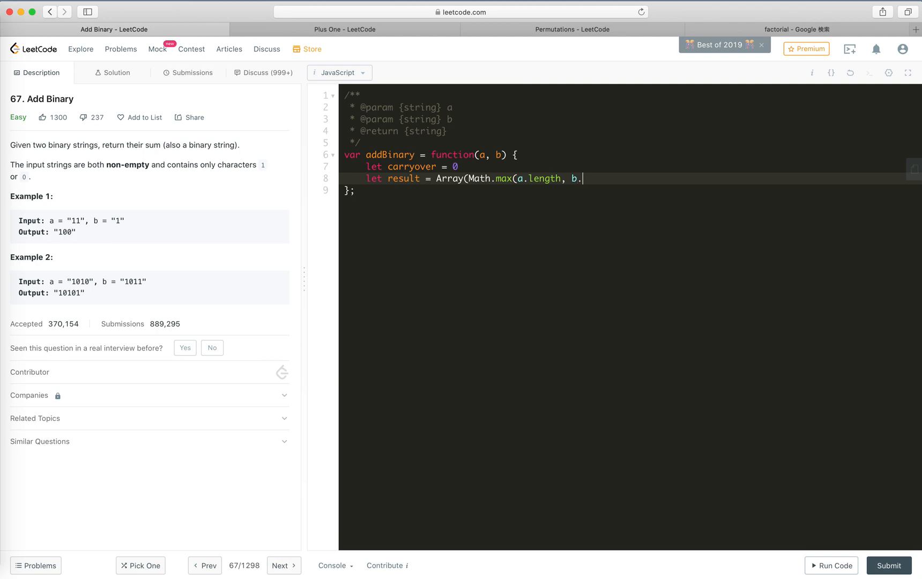
pyautogui.write('length)).')
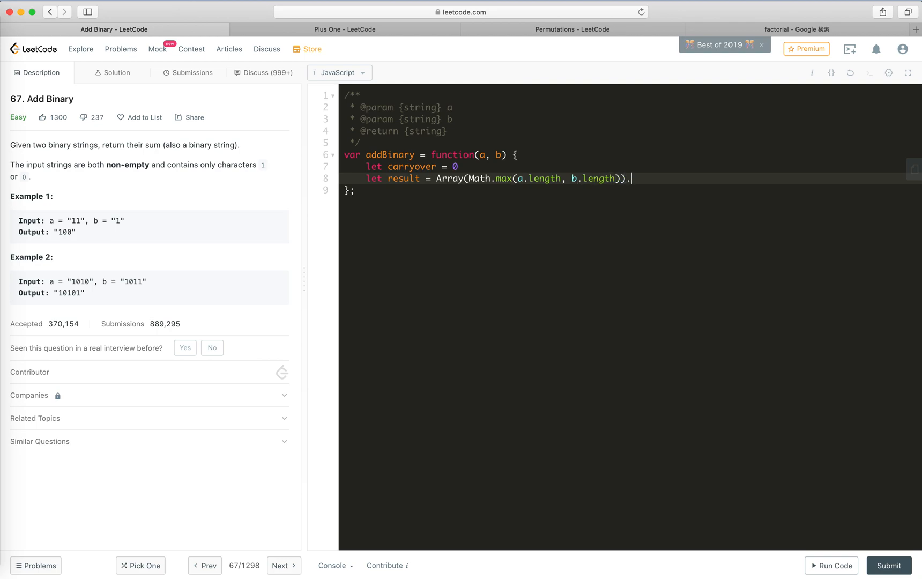
pyautogui.write('.fill(0)')
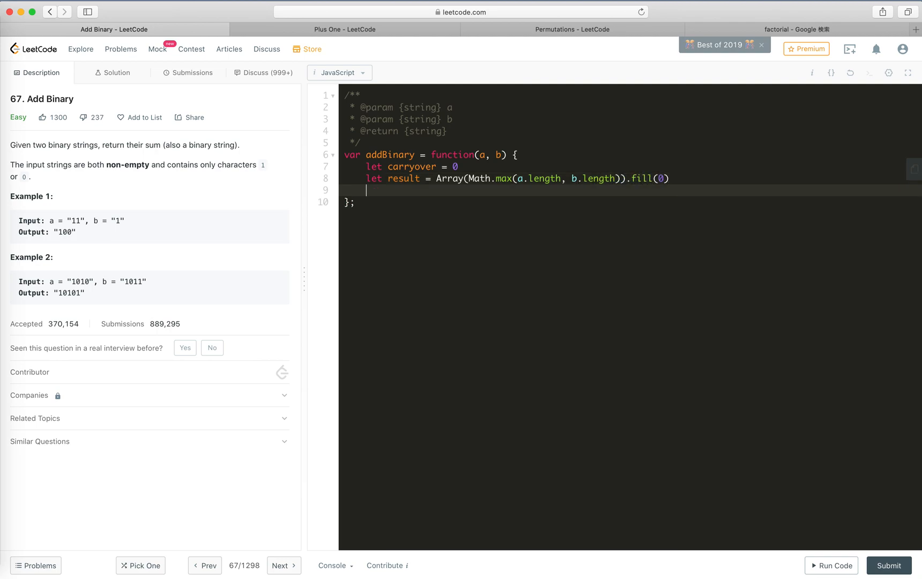
pyautogui.press('Return')
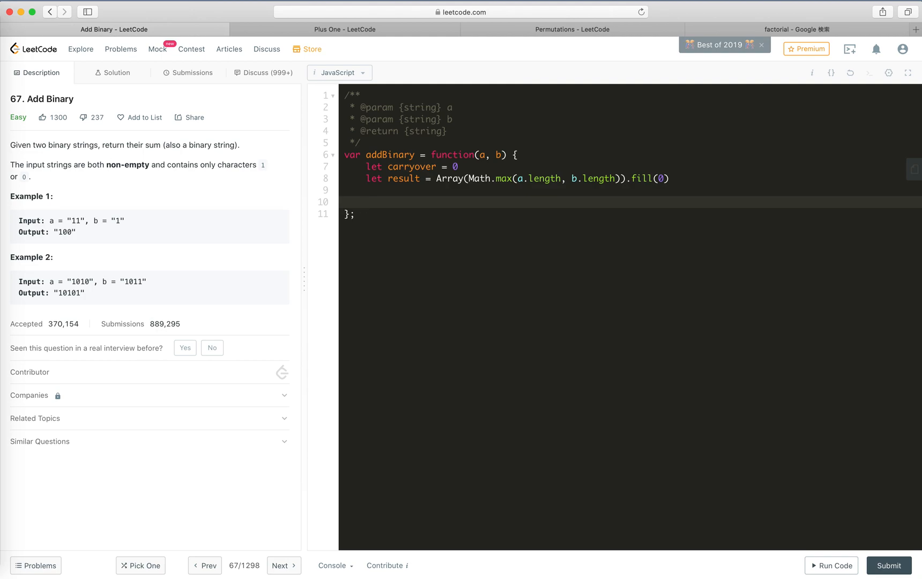
# Declare the loop counter let i = 0
pyautogui.click(368, 202)
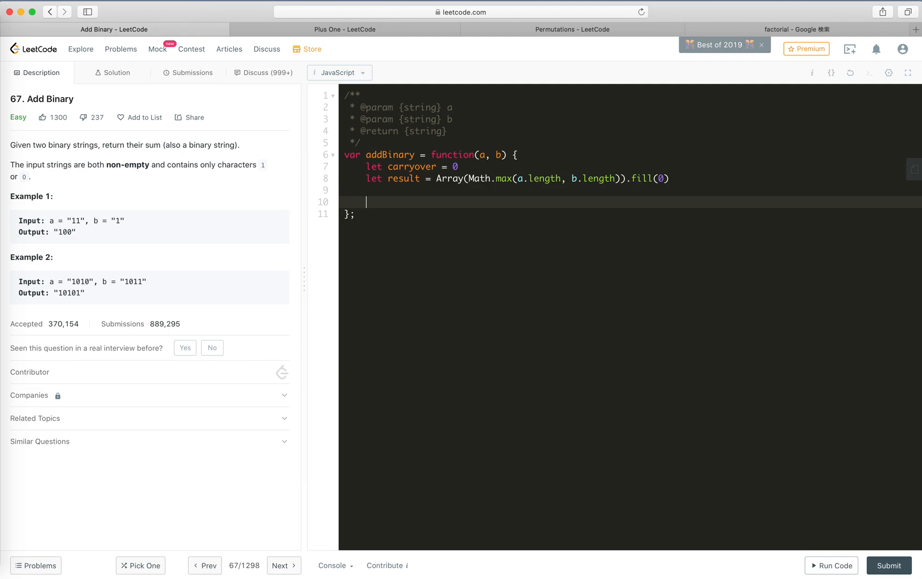
pyautogui.write('let i =')
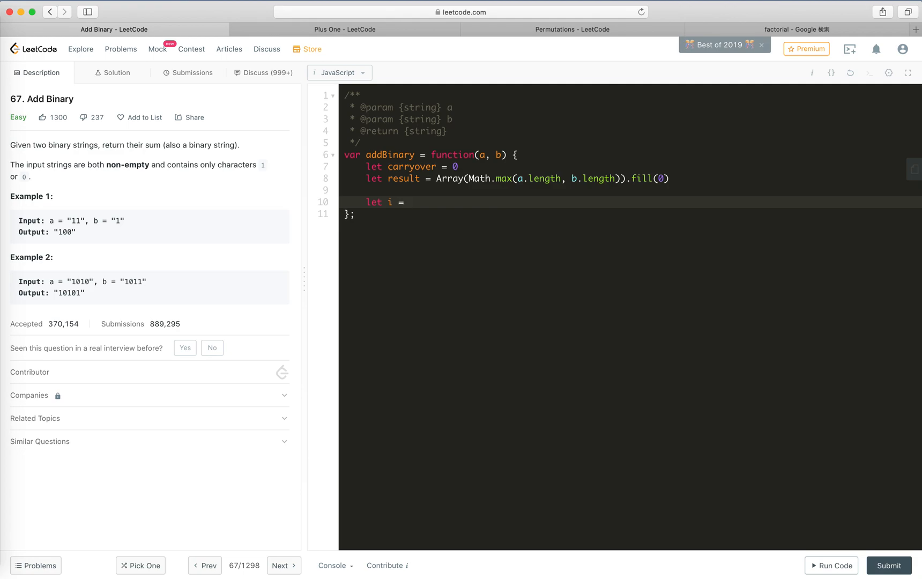
pyautogui.click(410, 201)
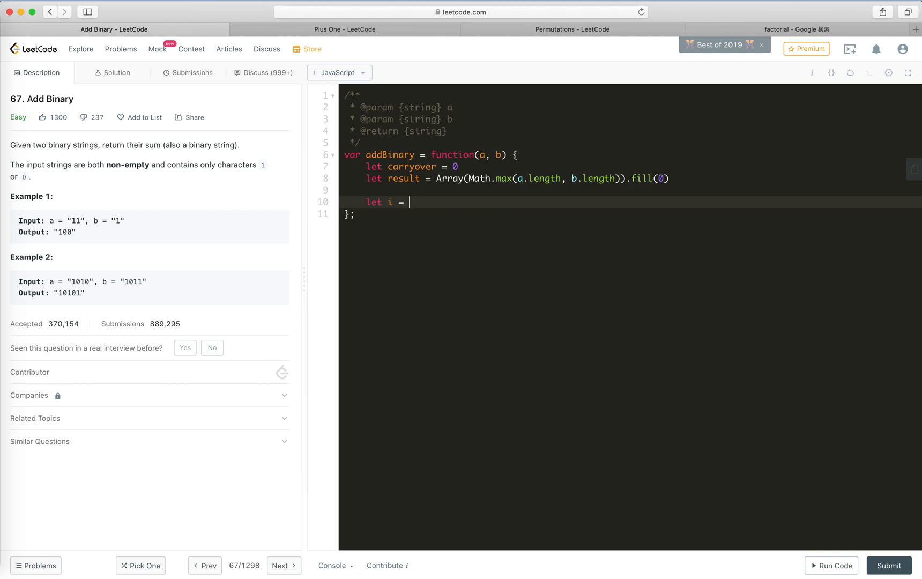
pyautogui.write('0')
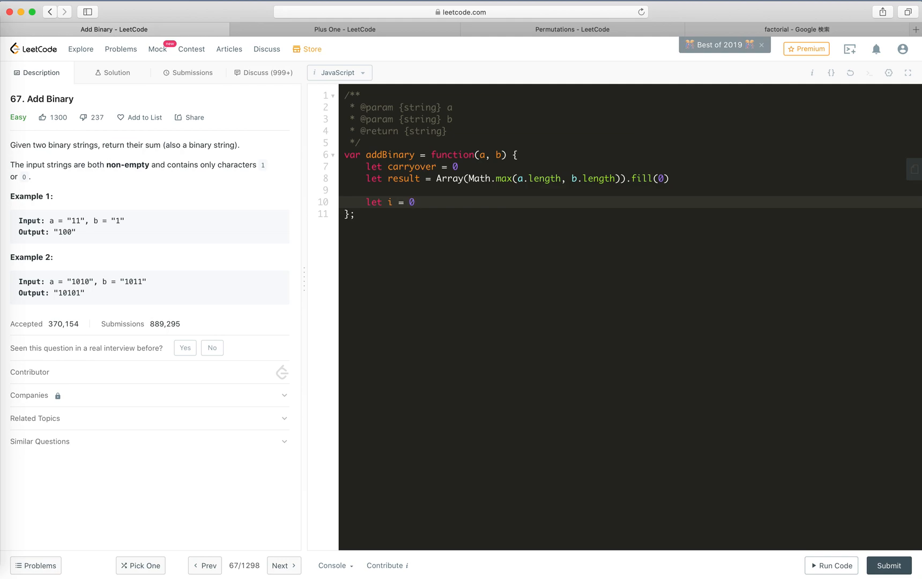
# Declare let maxLength = Math.max(a.length, b.length) and use maxLength as the result array's size
pyautogui.click(414, 202)
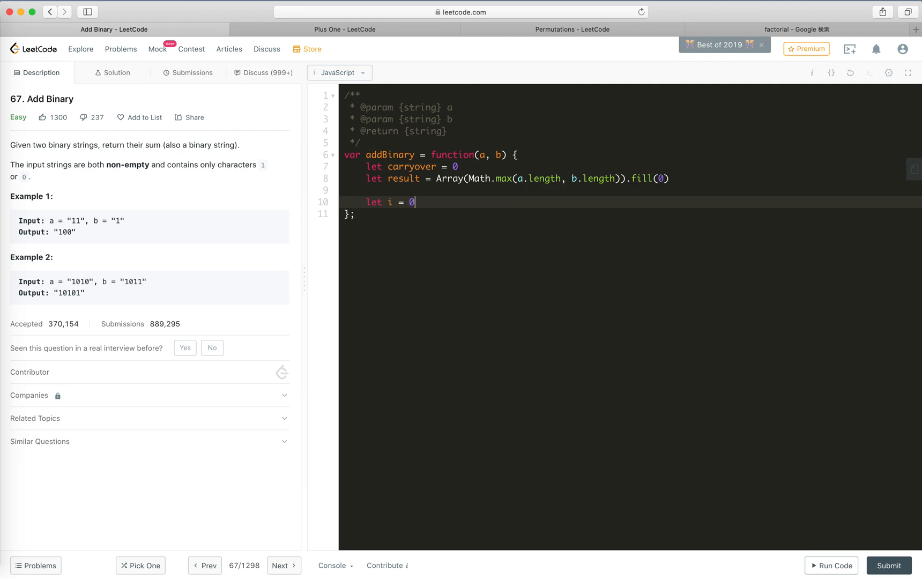
pyautogui.click(459, 166)
pyautogui.write('let max')
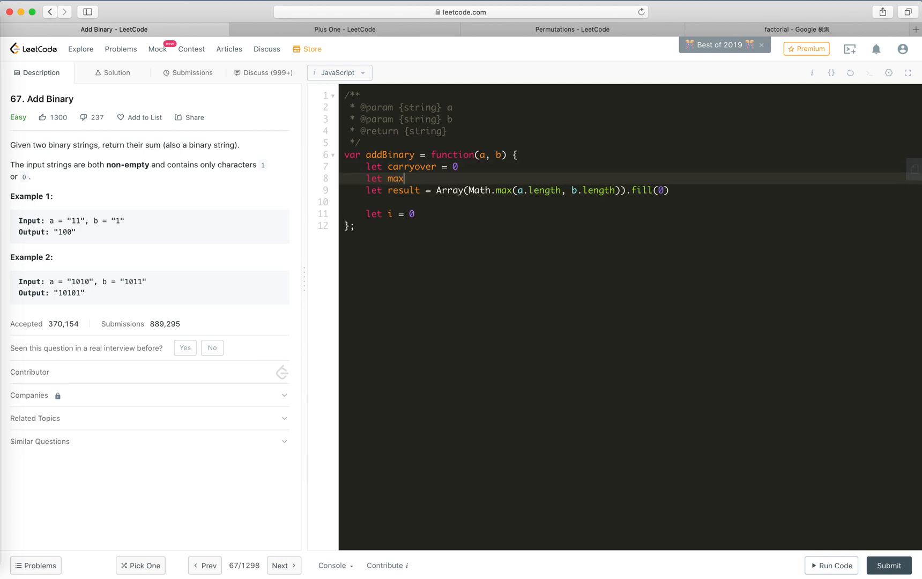
pyautogui.write('Length')
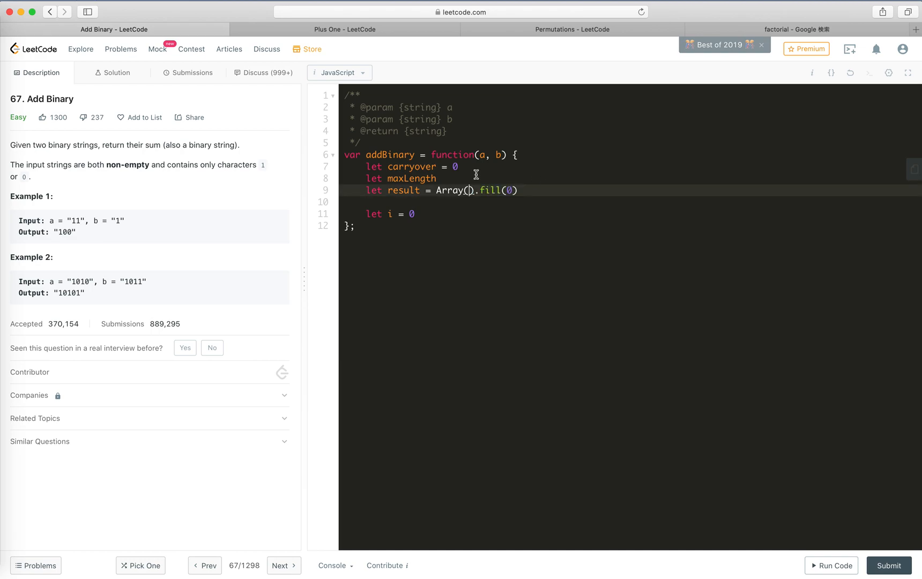
pyautogui.write('=Math.max(a.length, b.length)')
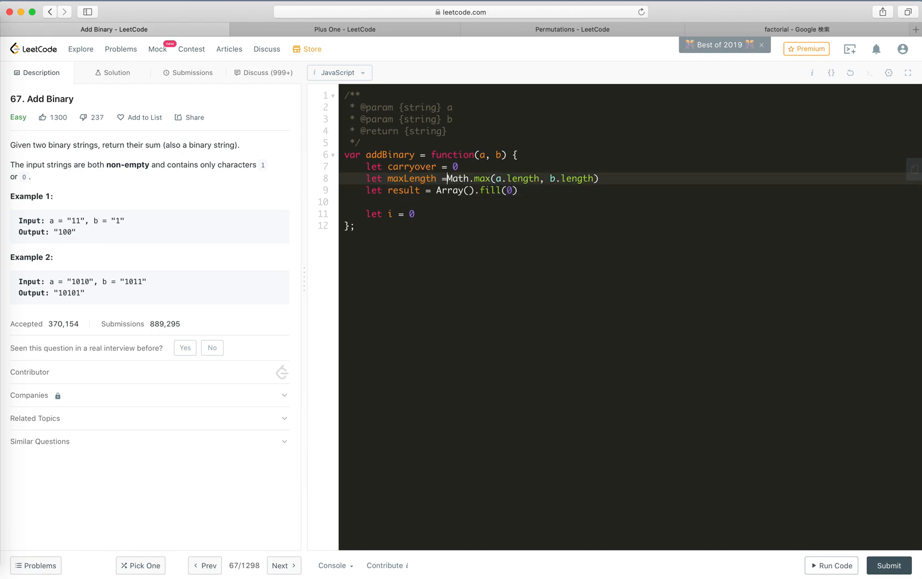
pyautogui.doubleClick(410, 178)
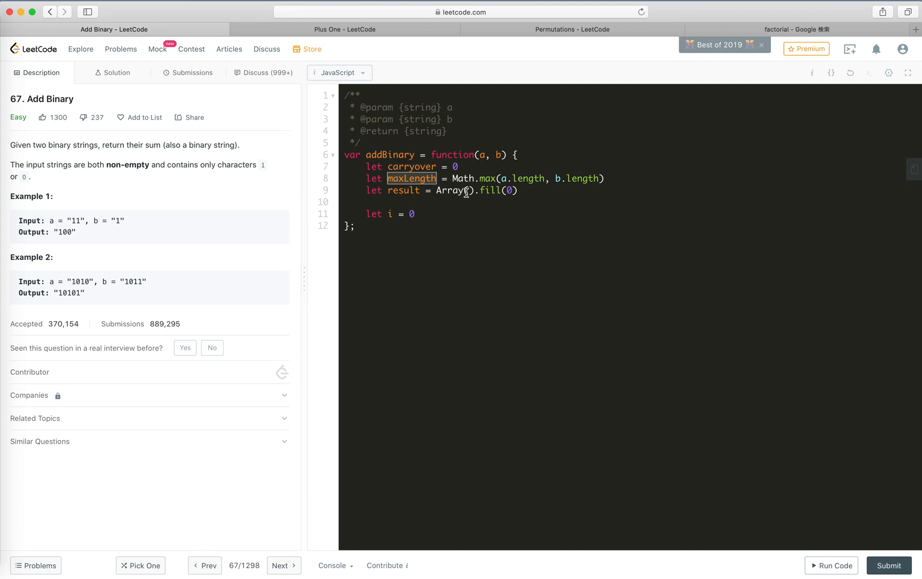
pyautogui.click(468, 189)
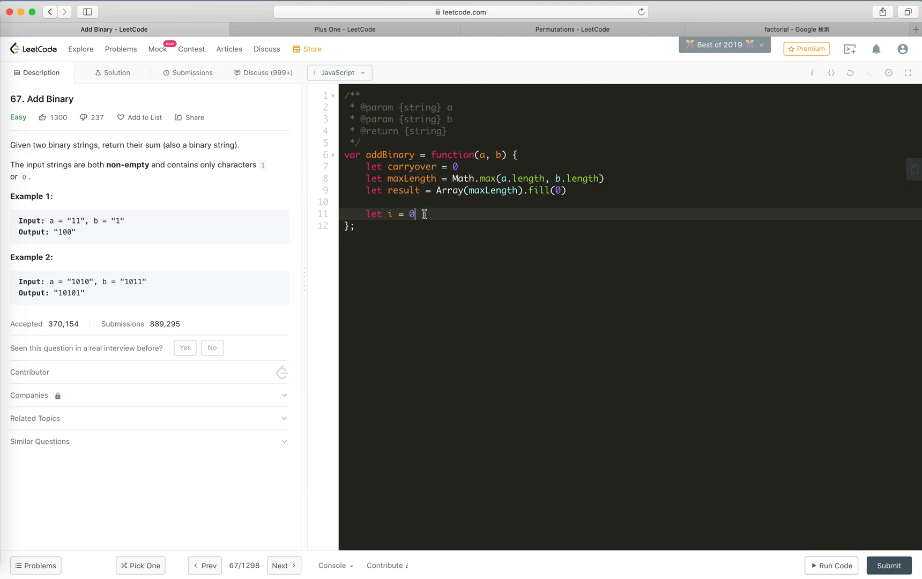
pyautogui.moveTo(452, 215)
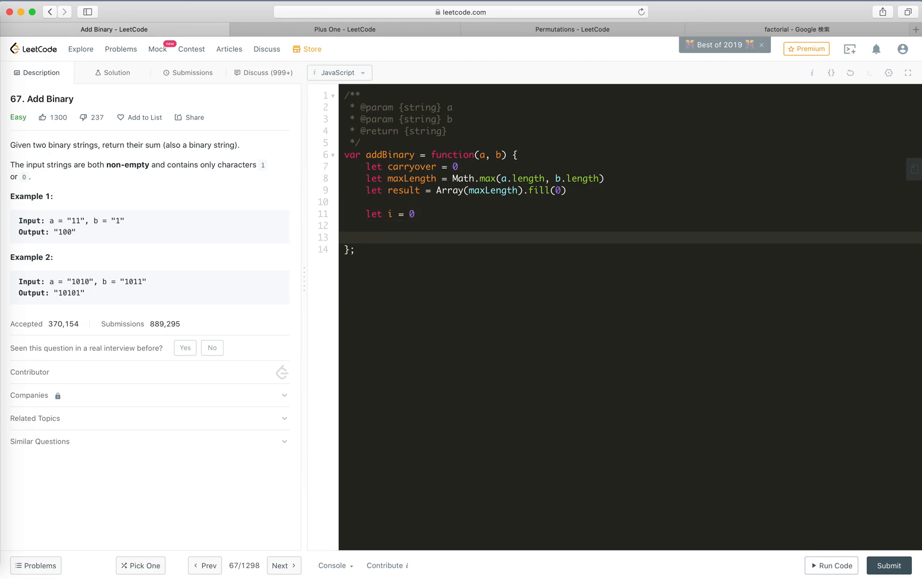
# Write an empty while (i < maxLength) { } loop below the i declaration
pyautogui.write('w')
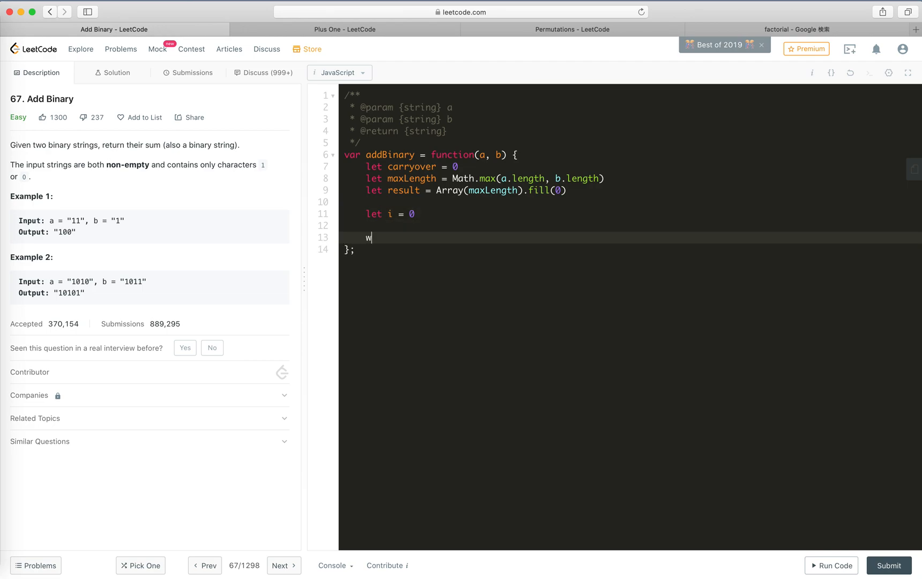
pyautogui.write('hile (i <')
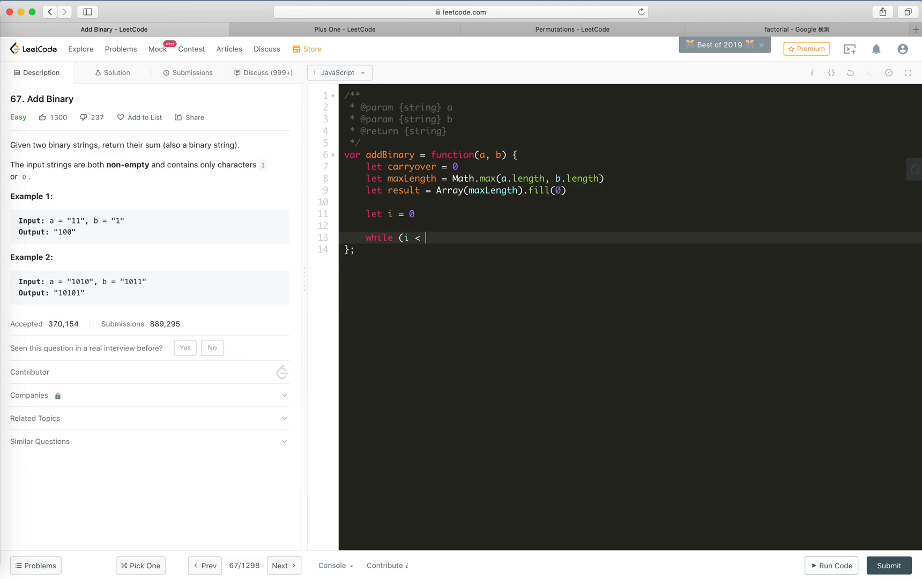
pyautogui.write('maxLength) {')
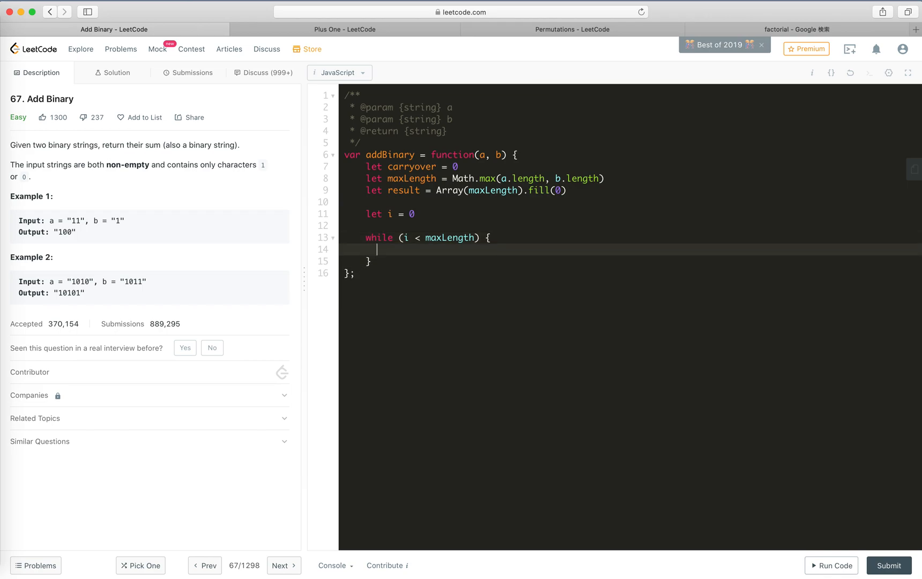
pyautogui.moveTo(377, 248)
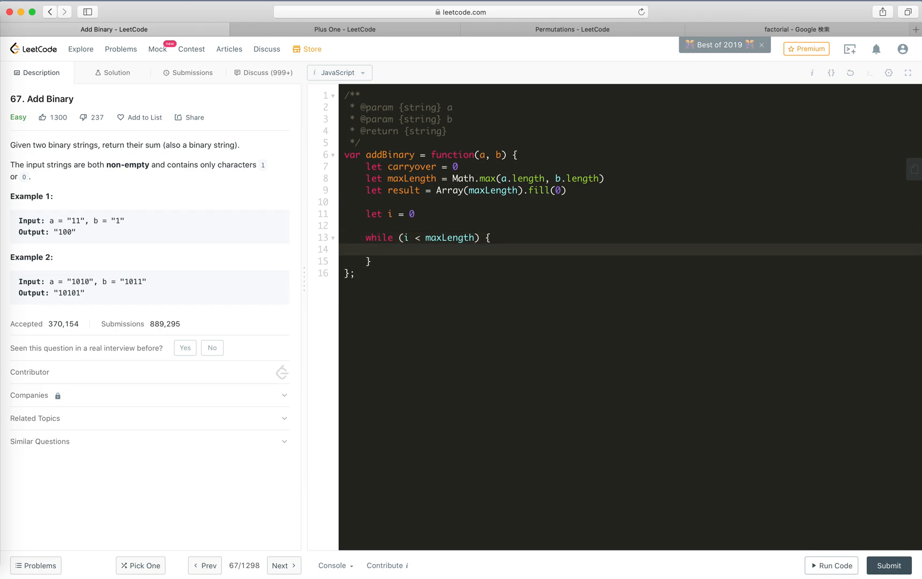
# Start const sum with a[a.length - i] defaulting to 0 when missing
pyautogui.write('co')
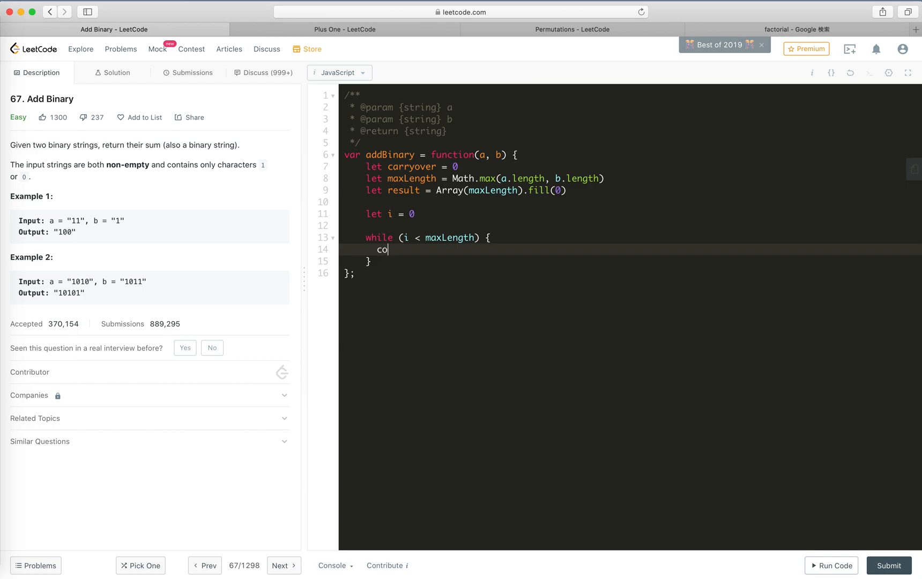
pyautogui.write('nst sum =')
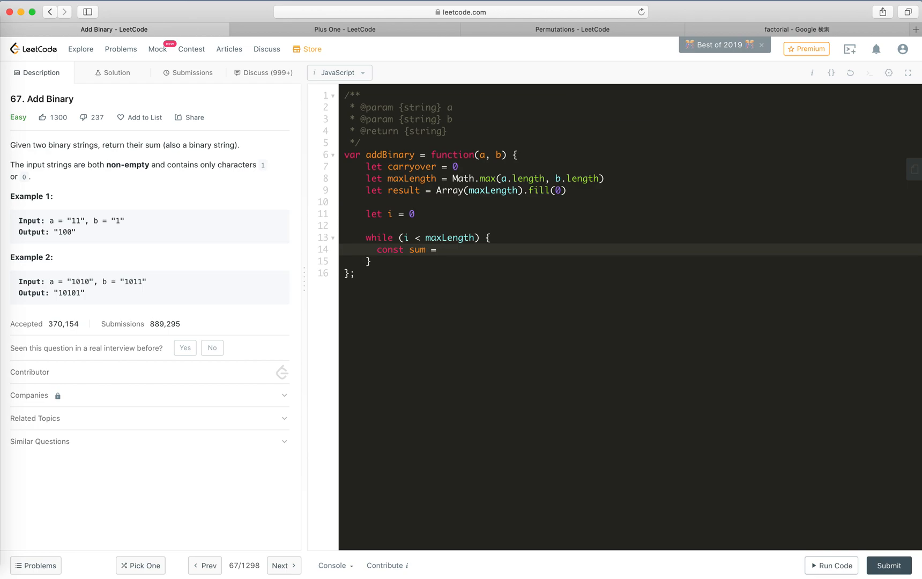
pyautogui.click(440, 248)
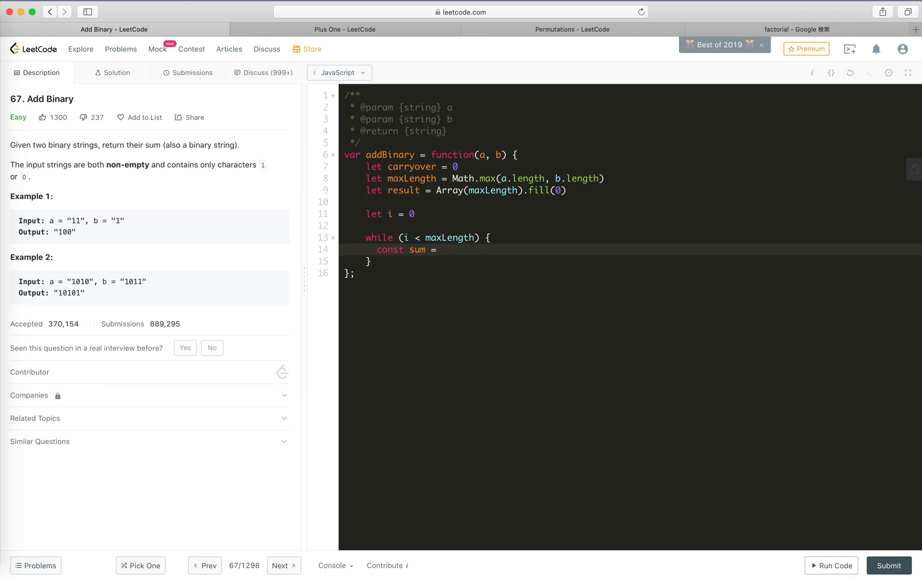
pyautogui.write('a')
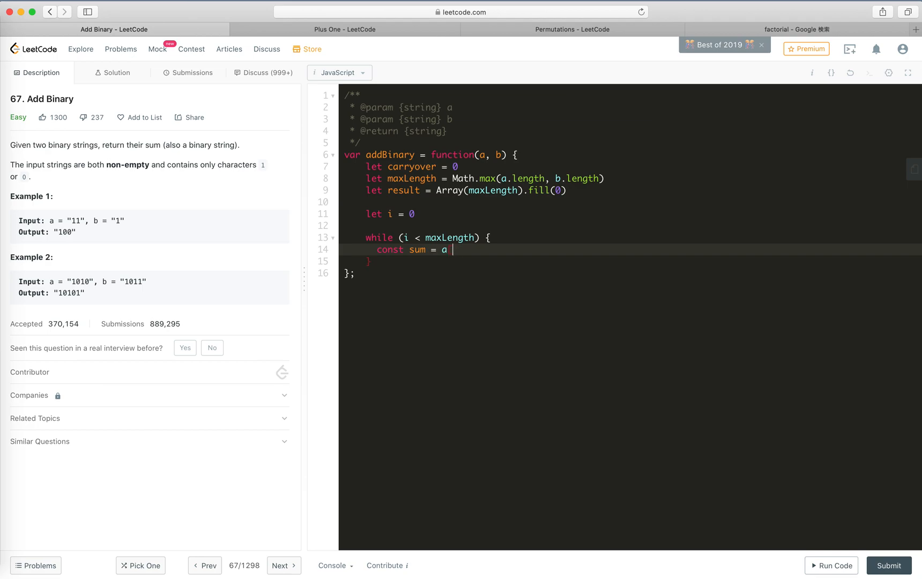
pyautogui.write('[a.length -')
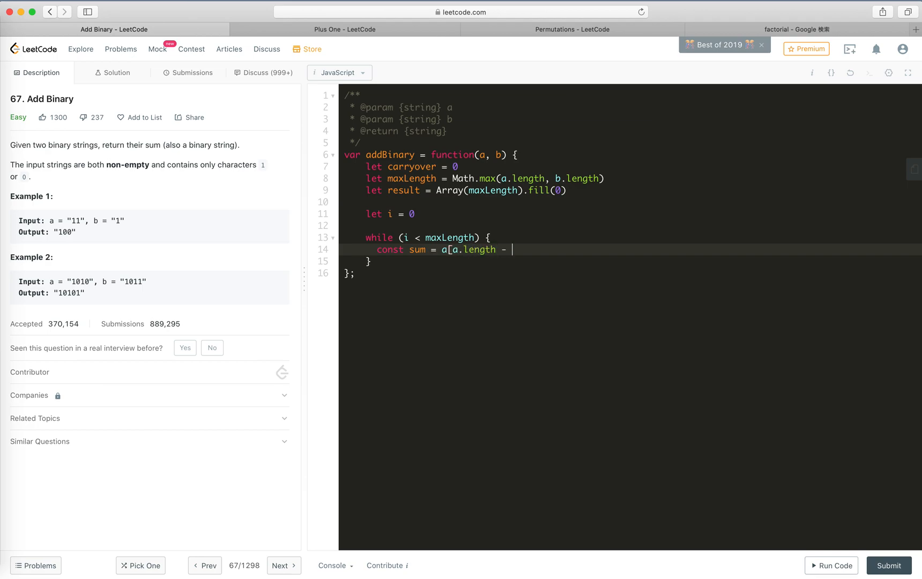
pyautogui.write('i]')
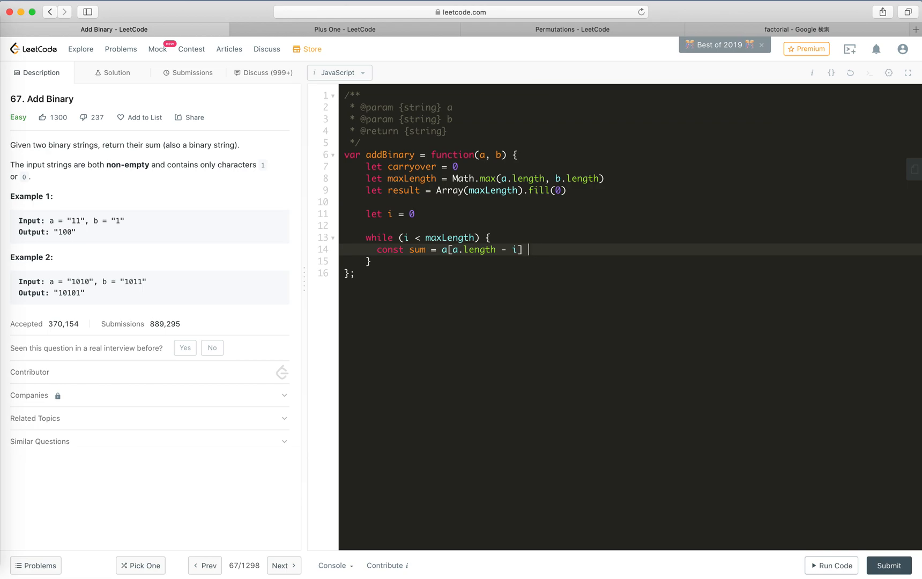
pyautogui.write('|| 0')
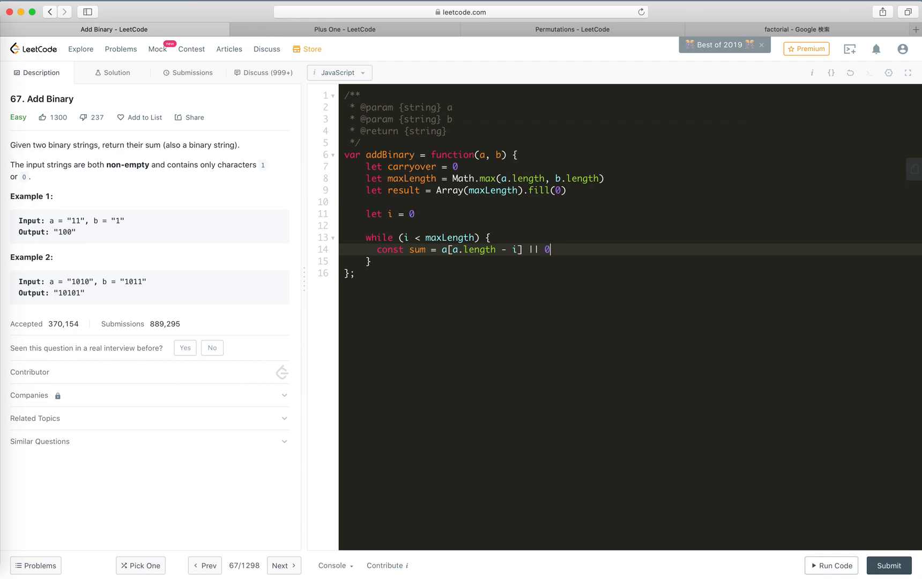
pyautogui.moveTo(438, 255)
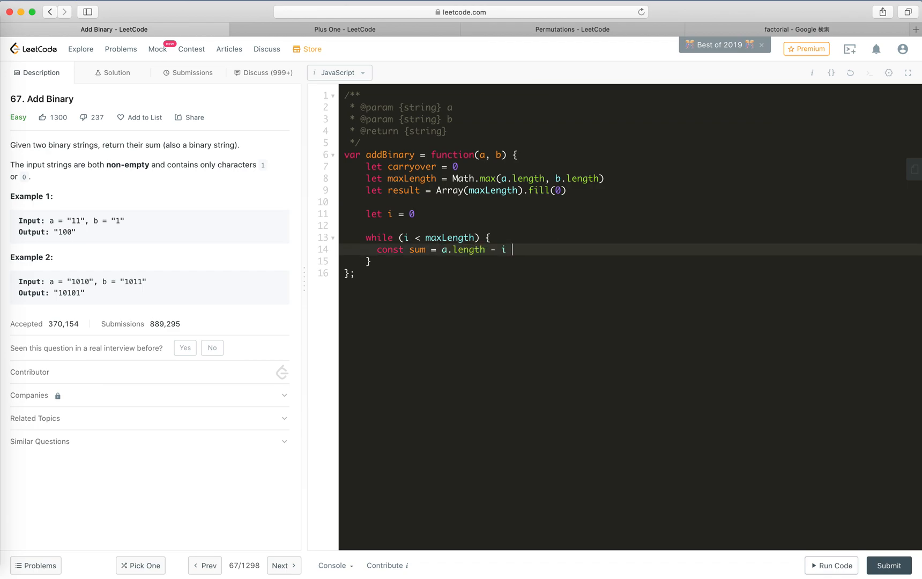
# Rewrite the digit term as a ternary on a.length - i < 0 giving 0, else a[a.length - i] * 1, plus the b term
pyautogui.write('< 0 ?')
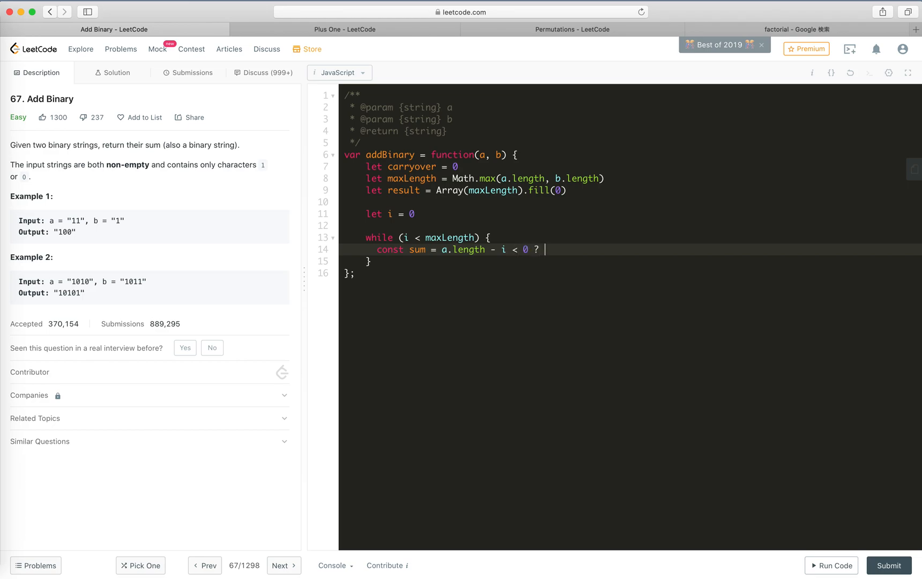
pyautogui.write('0 :')
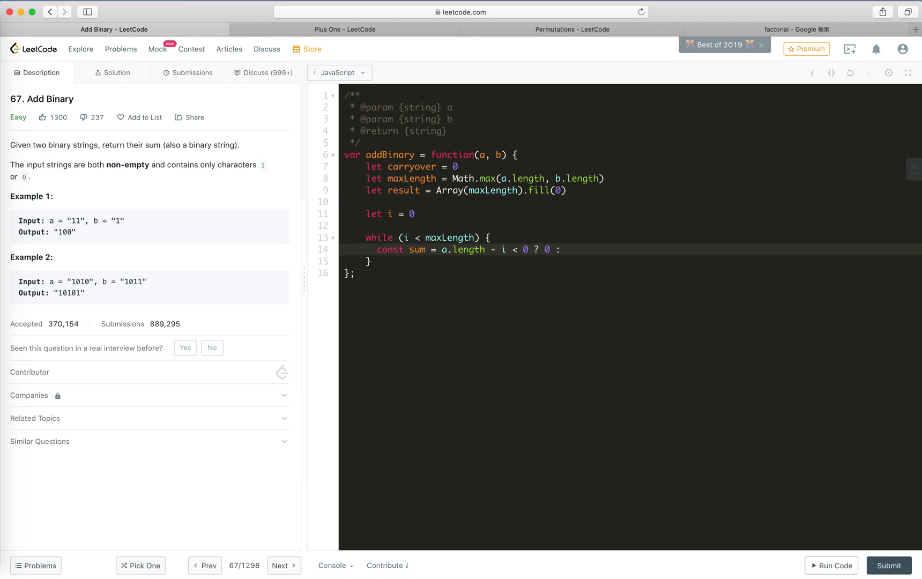
pyautogui.write('a')
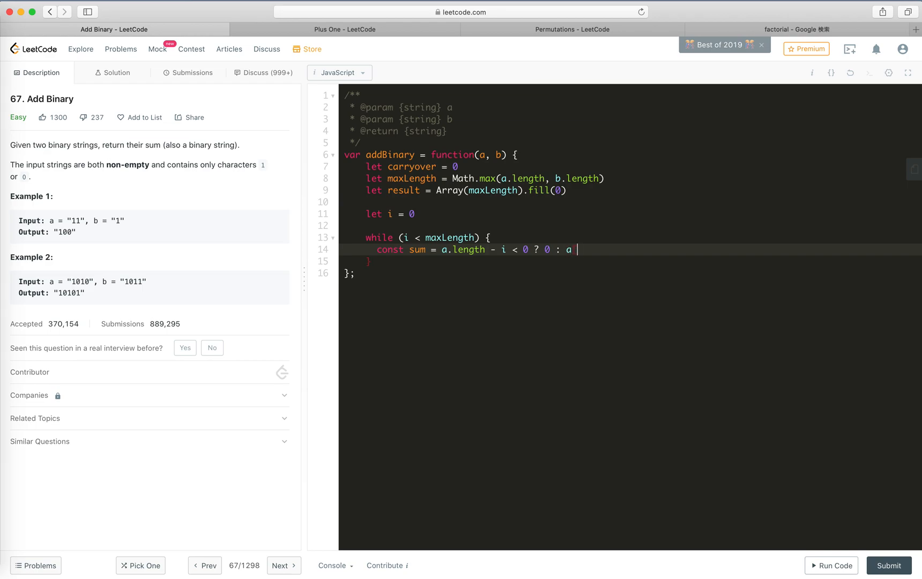
pyautogui.write('[a.length - i]')
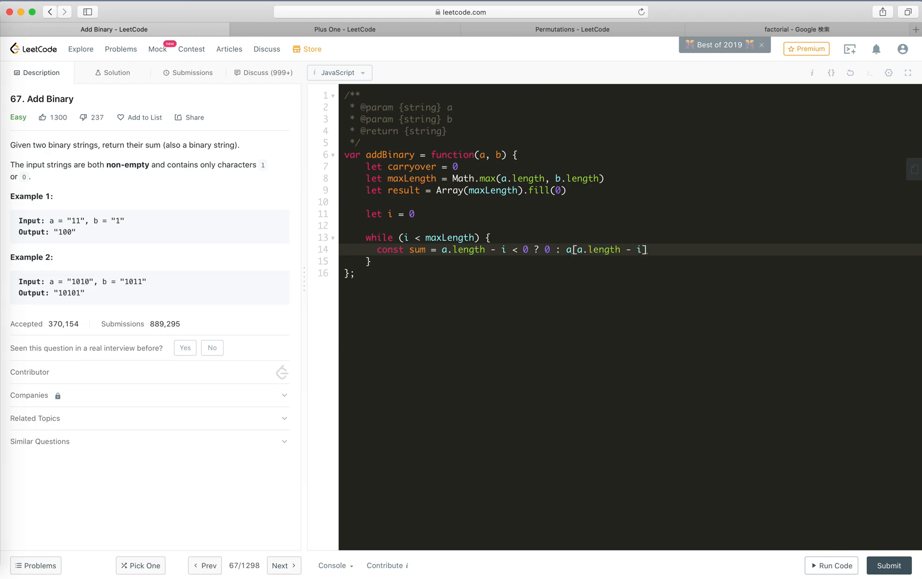
pyautogui.write('* 1)')
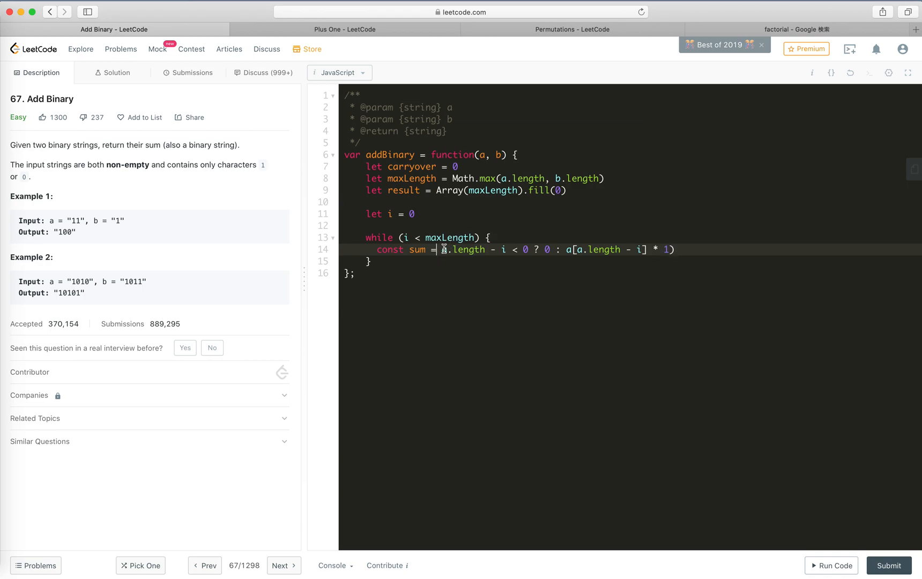
pyautogui.write('+')
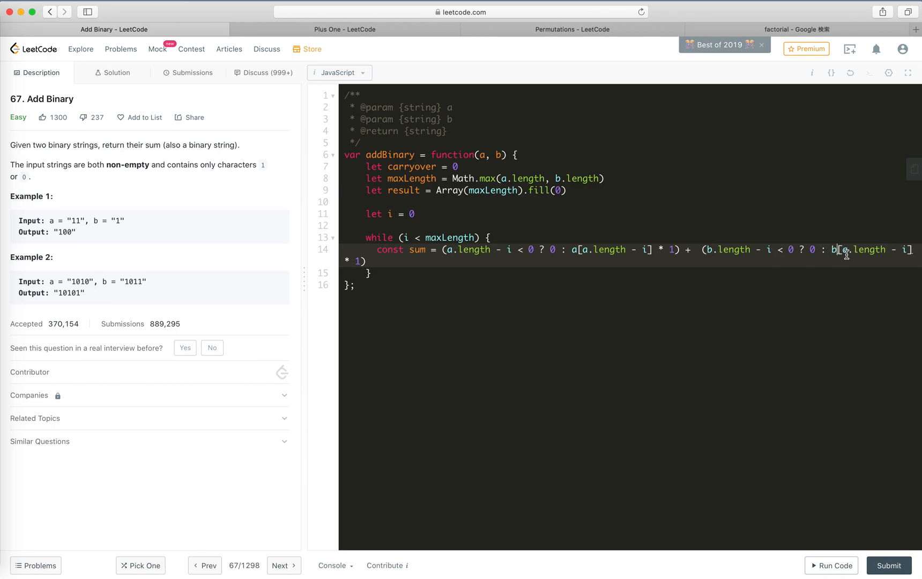
pyautogui.moveTo(337, 346)
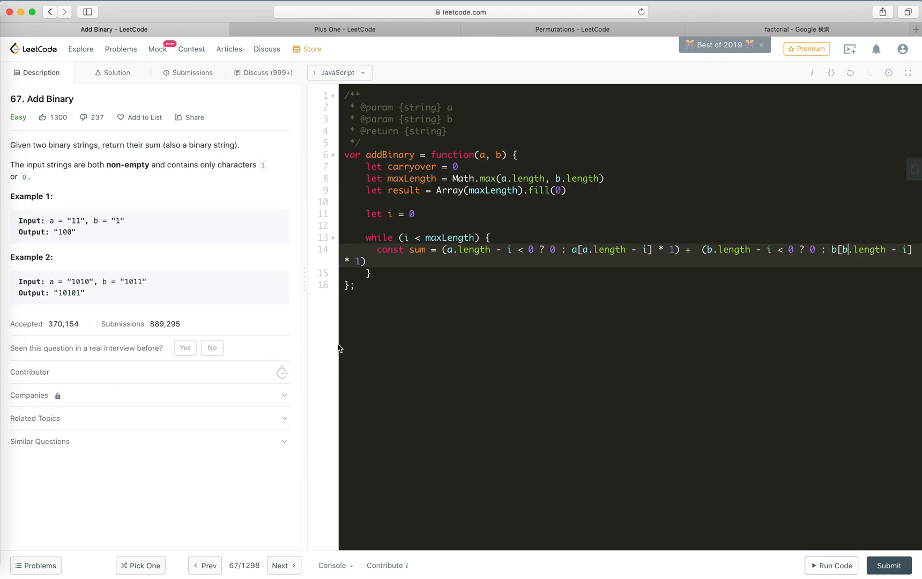
# Add the line result[maxLength - i] = sum % 2, correcting the modulo part
pyautogui.press('enter')
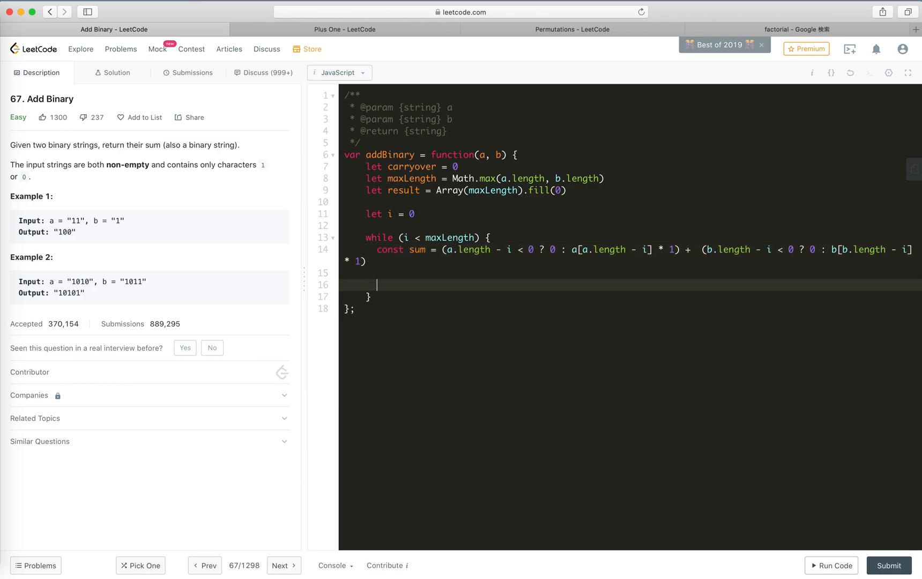
pyautogui.write('result')
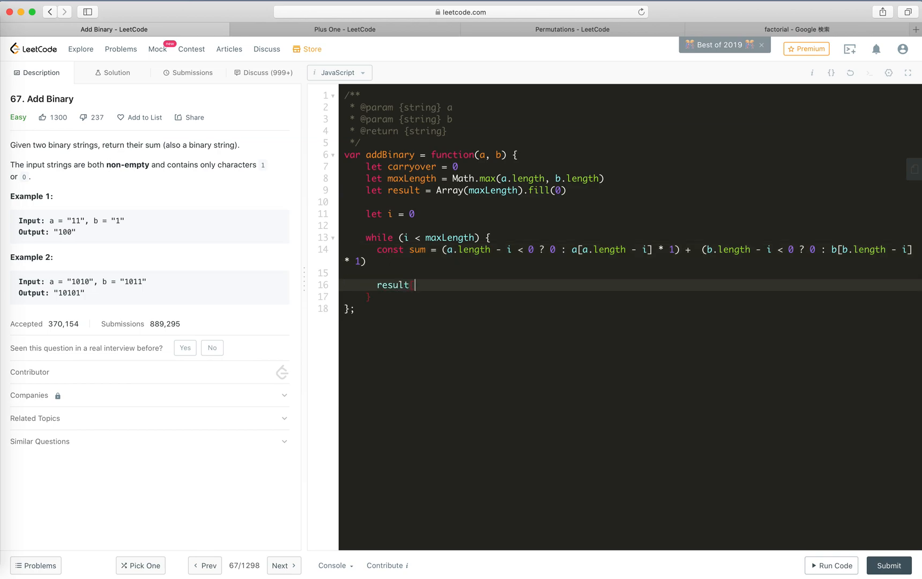
pyautogui.write('[maxLength =')
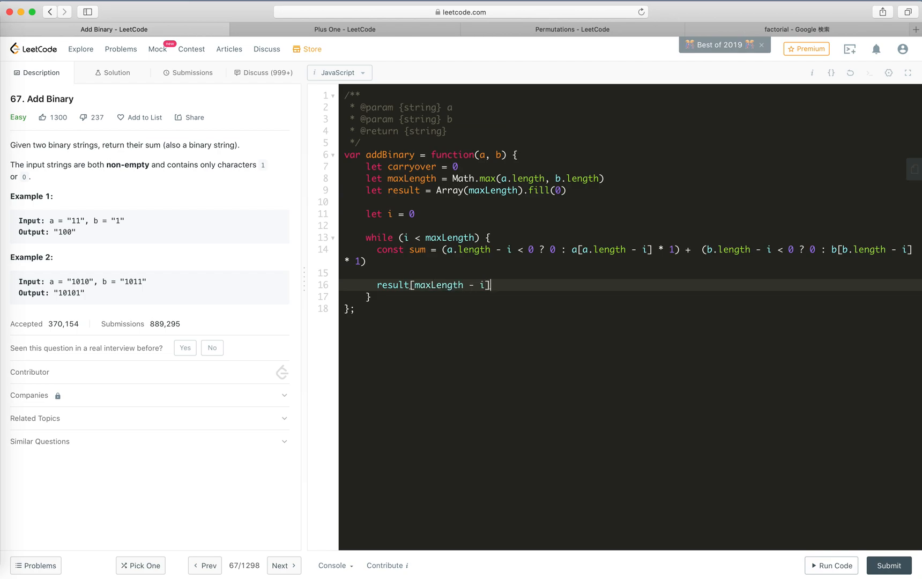
pyautogui.write('= sum %')
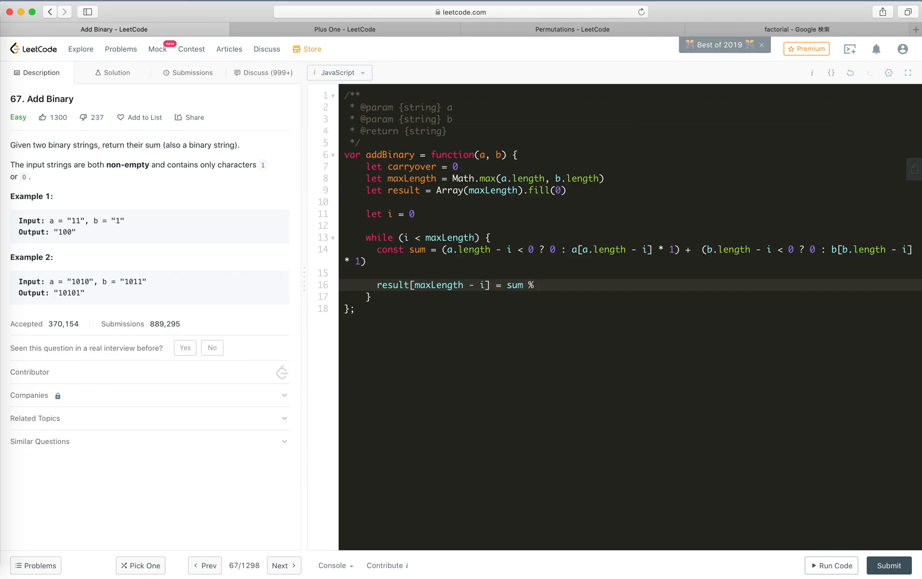
pyautogui.write('2')
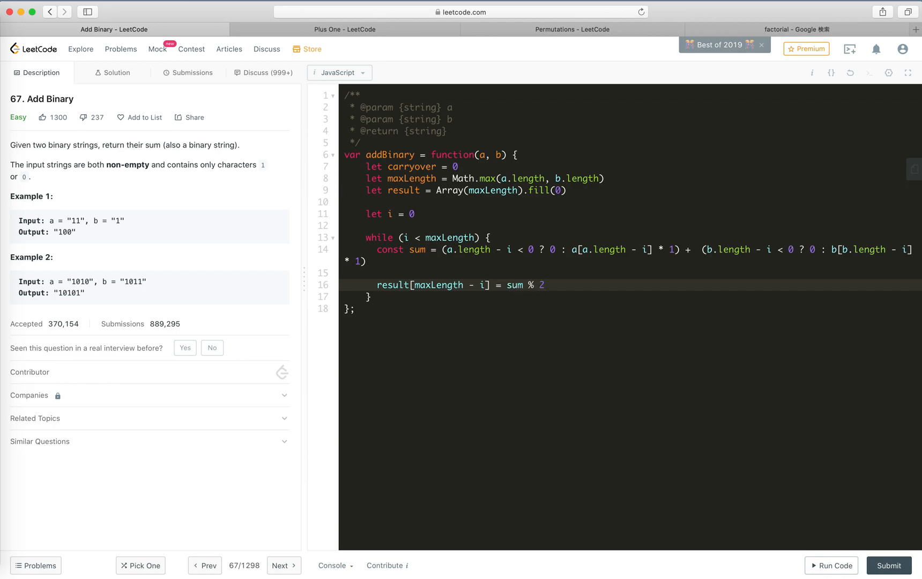
pyautogui.click(544, 285)
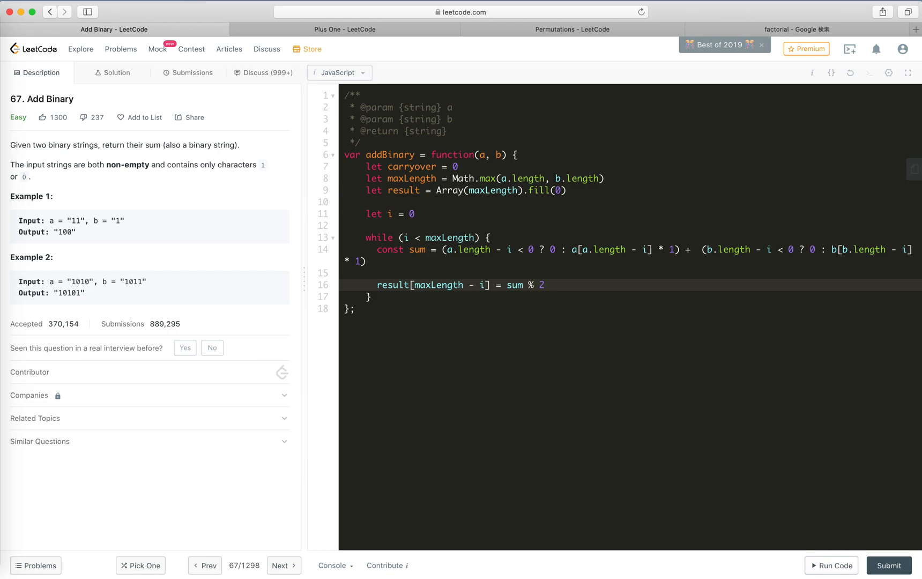
pyautogui.press('Backspace')
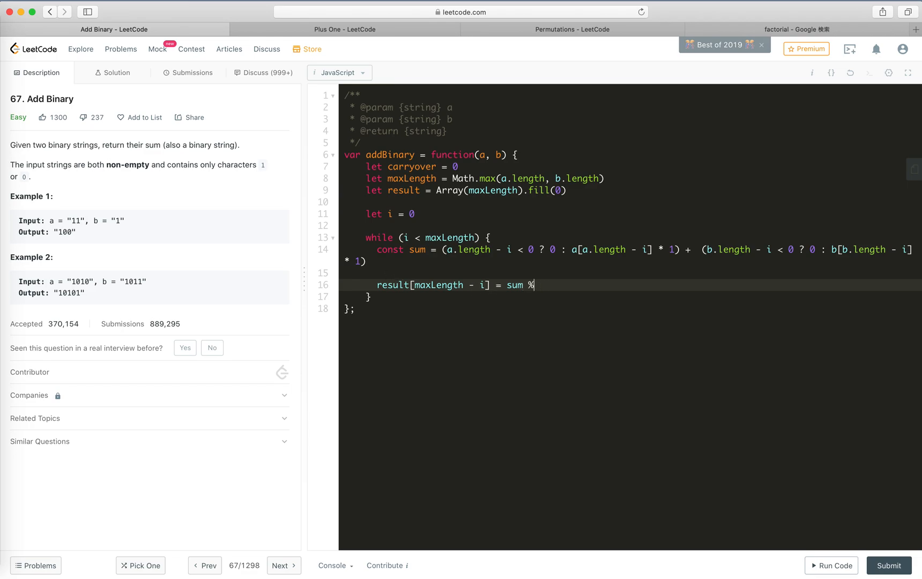
pyautogui.press('Backspace')
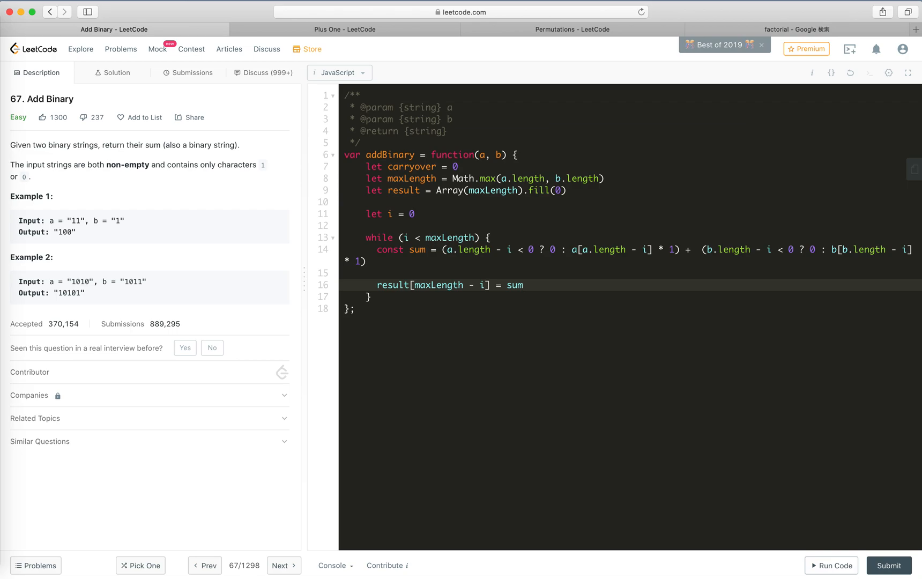
pyautogui.write('% 2')
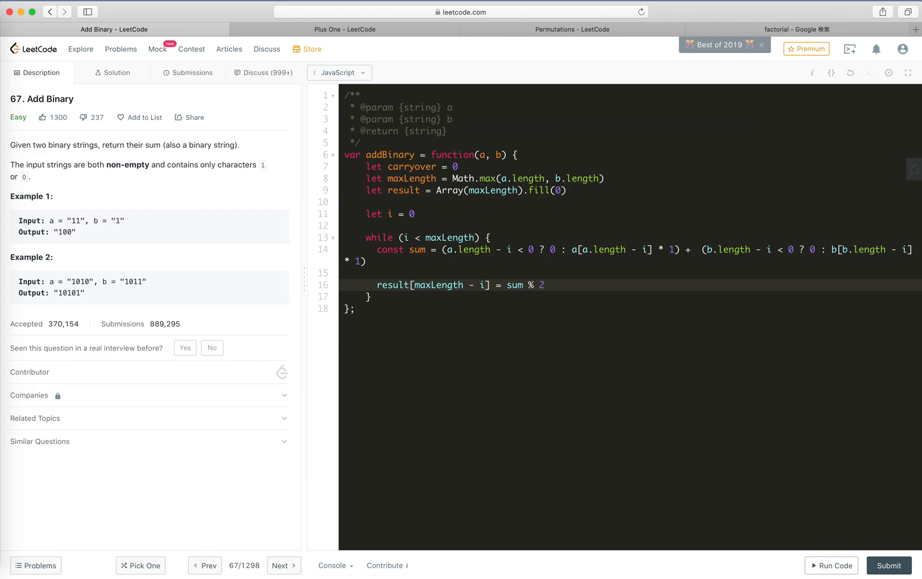
# Add carryover = Math.floor(sum / 2) and append + carryover to the sum expression
pyautogui.press('Enter')
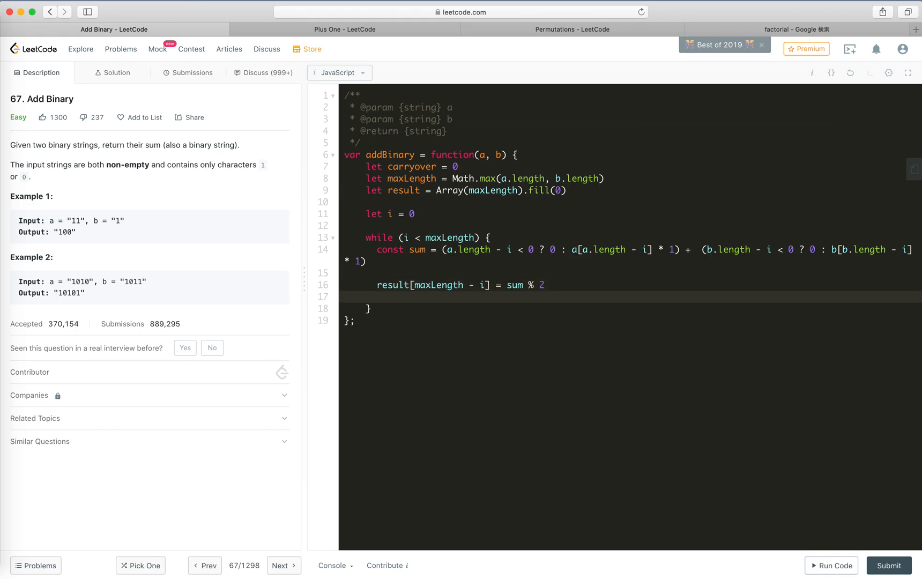
pyautogui.write('ca')
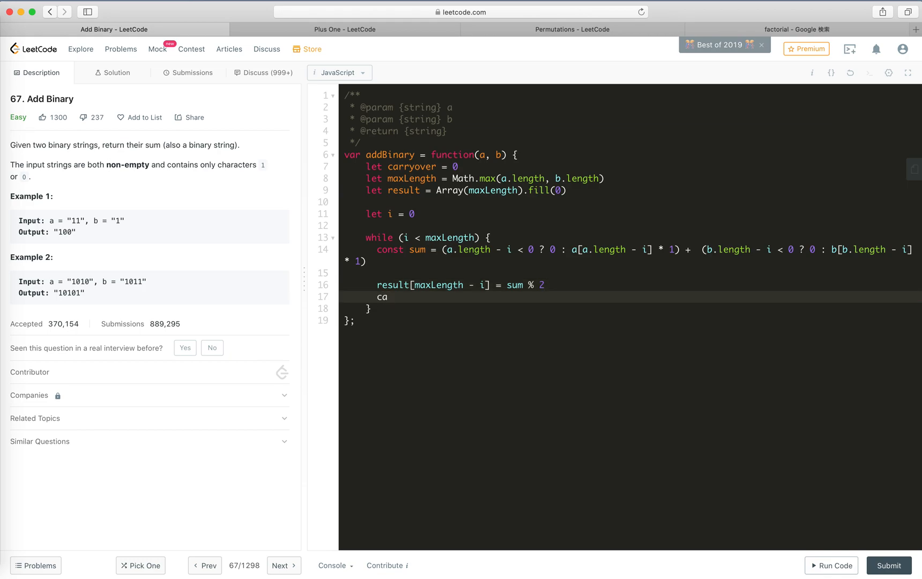
pyautogui.write('rryover =')
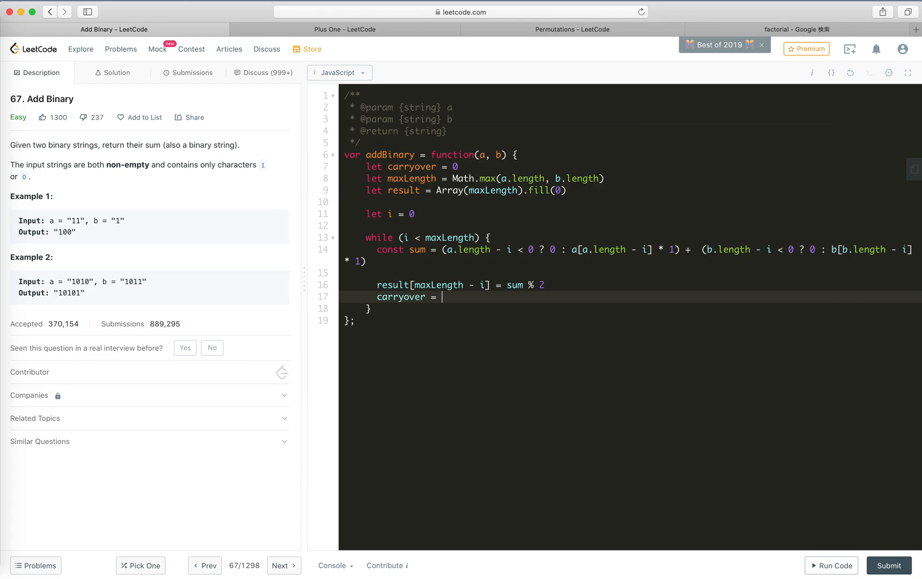
pyautogui.write('sum /')
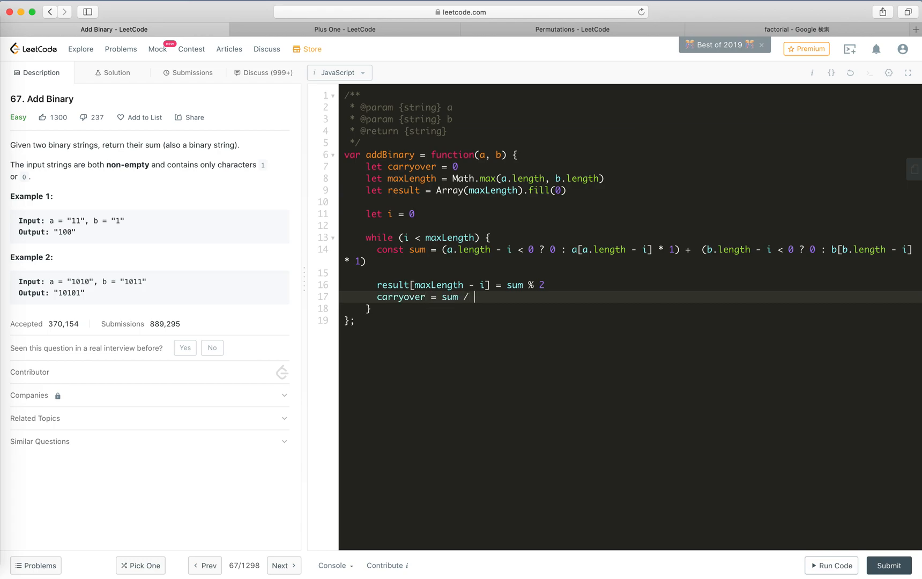
pyautogui.write('1')
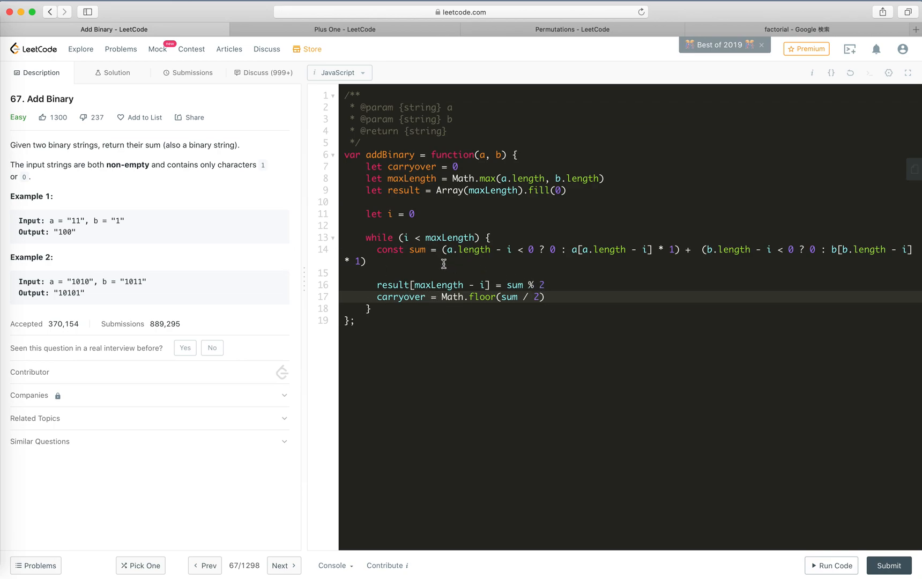
pyautogui.doubleClick(401, 297)
pyautogui.write(' + carryover')
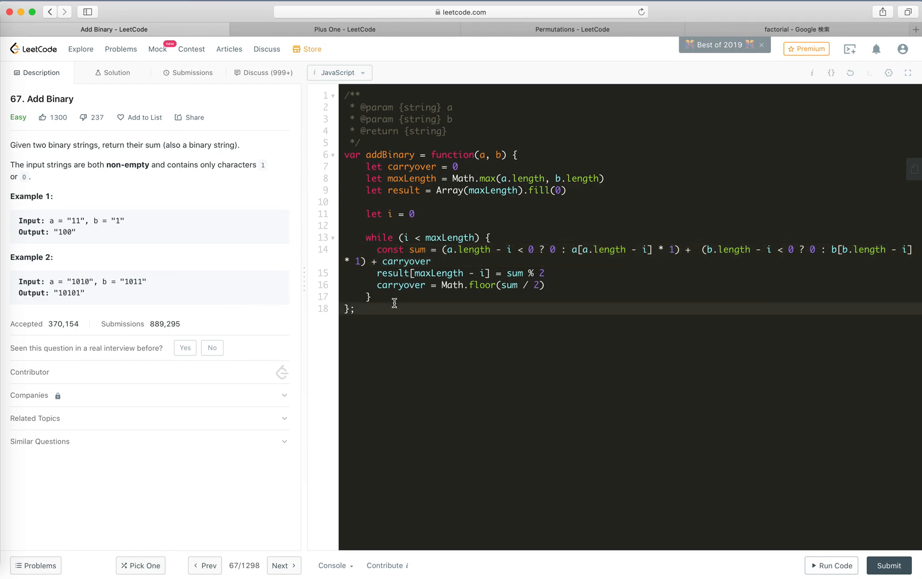
# After the loop, add if (carryover > 0) { result.unshift(1) }
pyautogui.write('i')
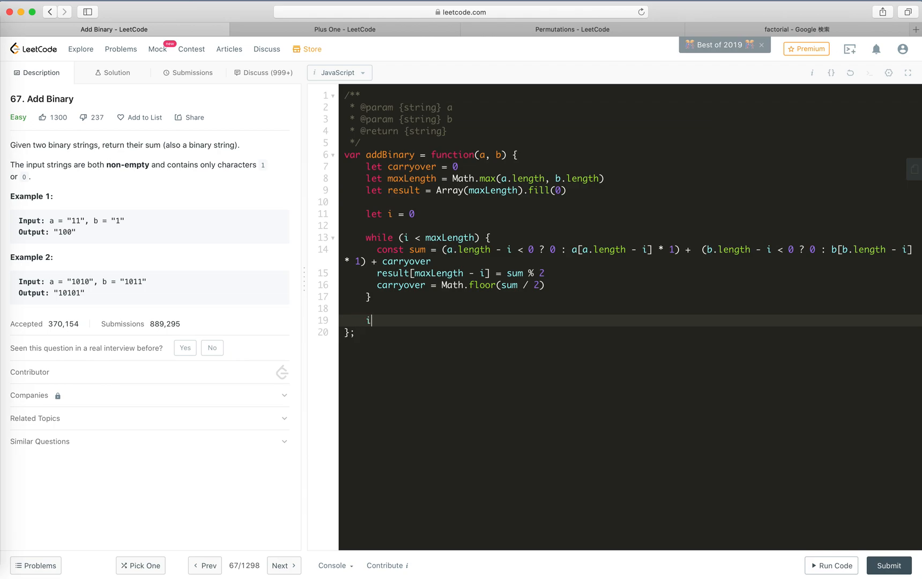
pyautogui.write('f (carryov')
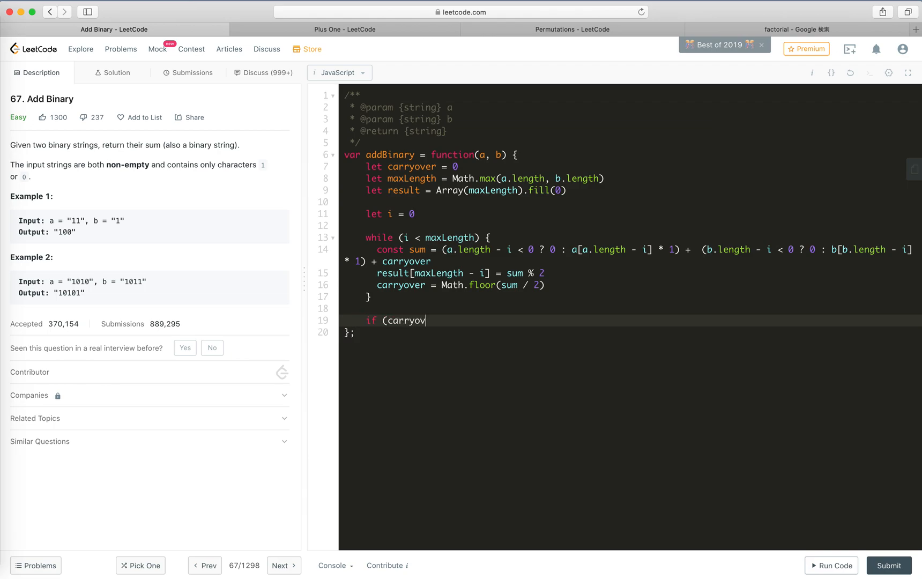
pyautogui.write('er > 0) {')
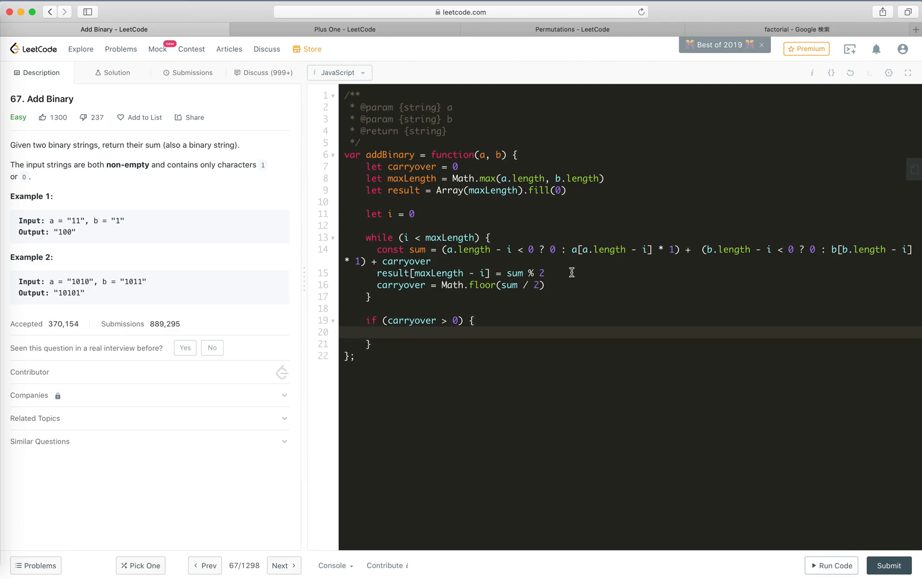
pyautogui.moveTo(431, 304)
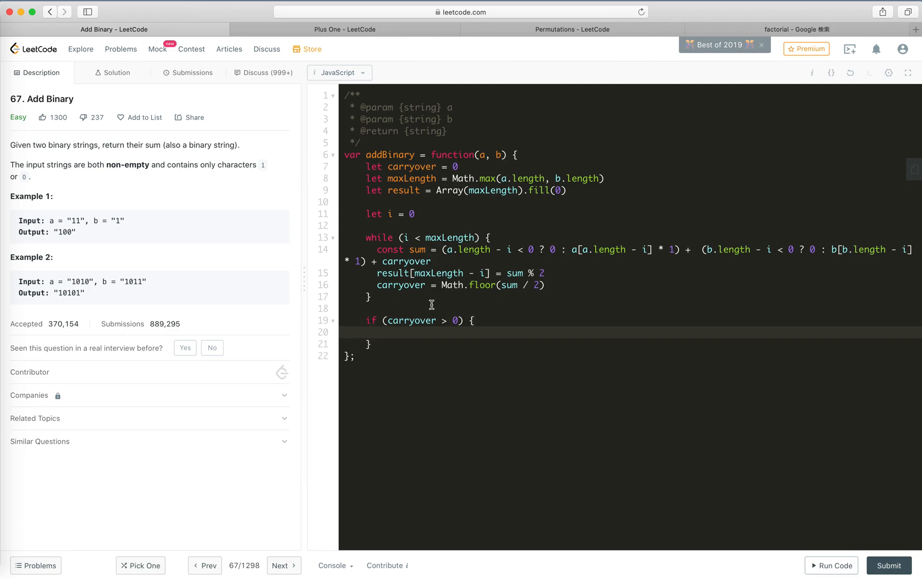
pyautogui.click(379, 333)
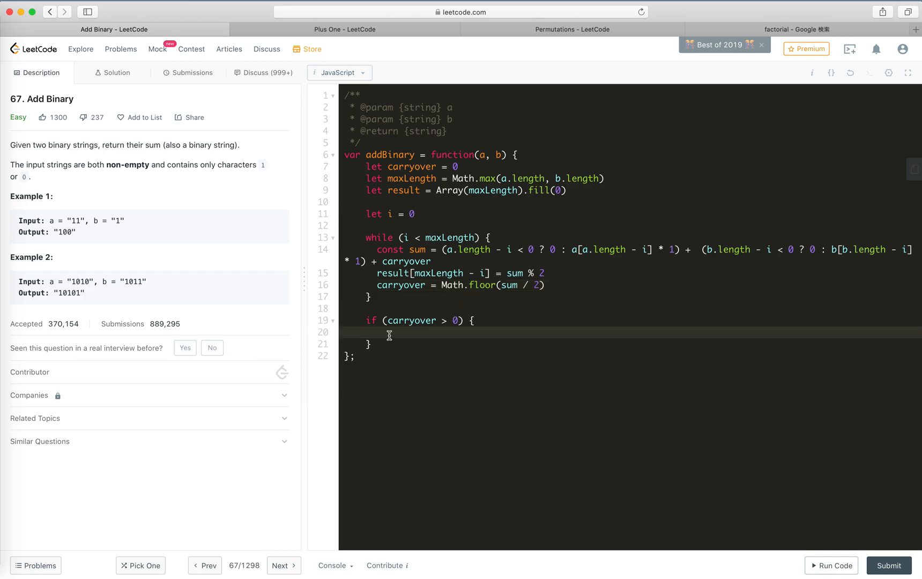
pyautogui.write('result.un')
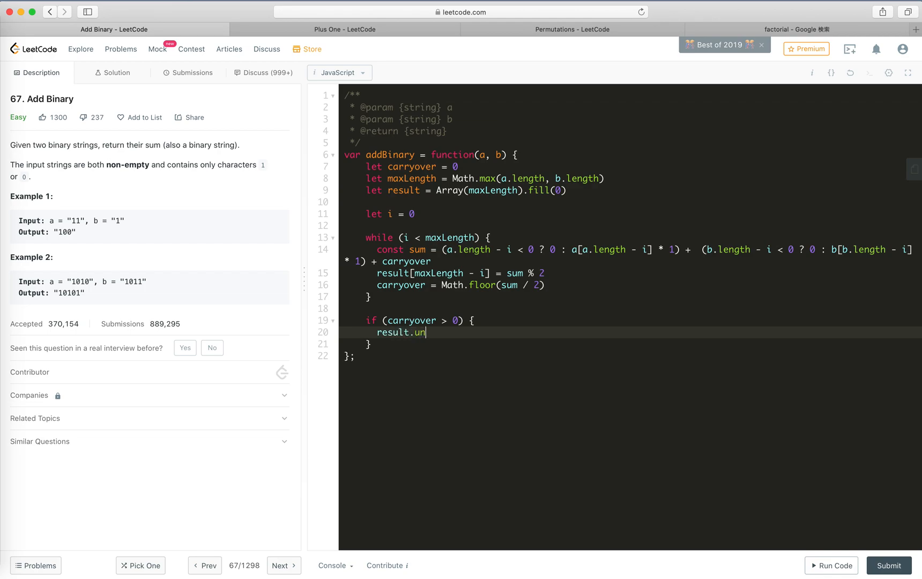
pyautogui.write('sh')
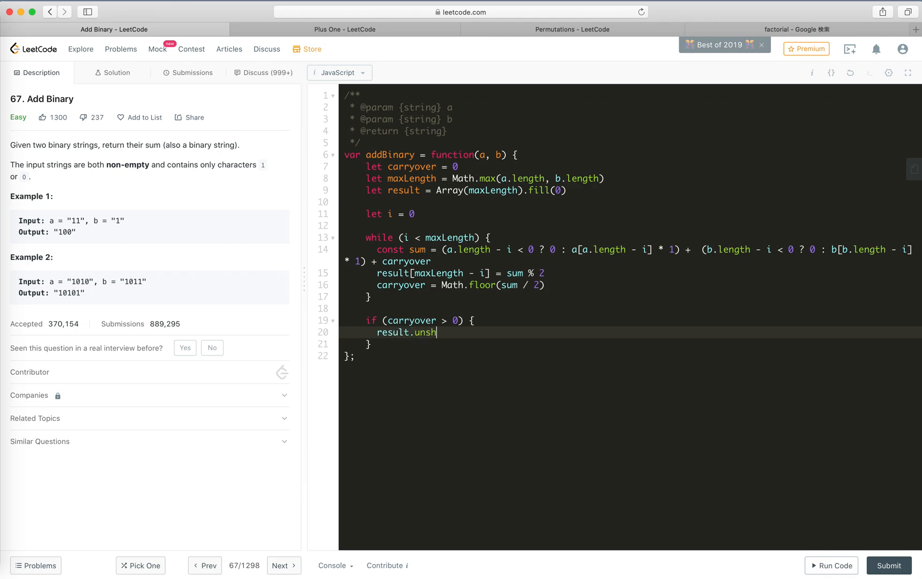
pyautogui.write('ift(')
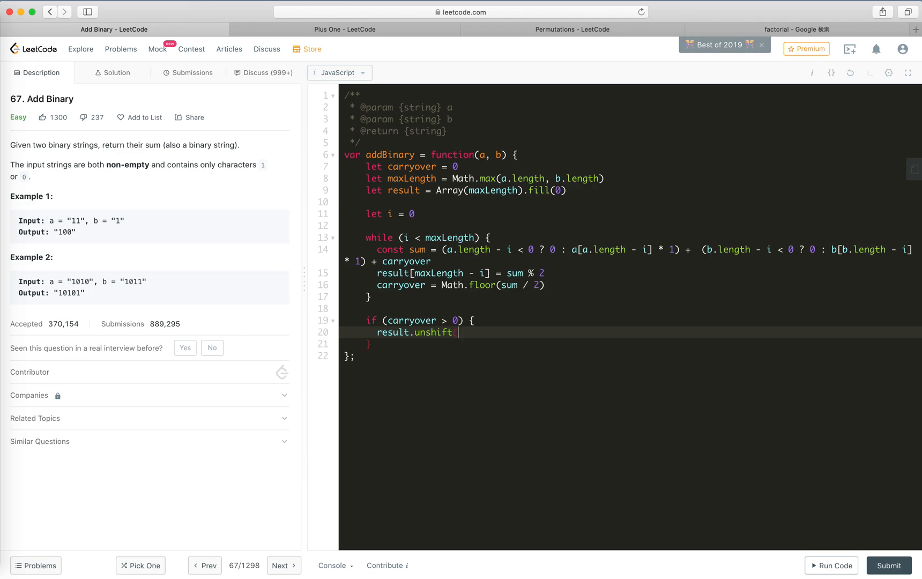
pyautogui.write('(1)')
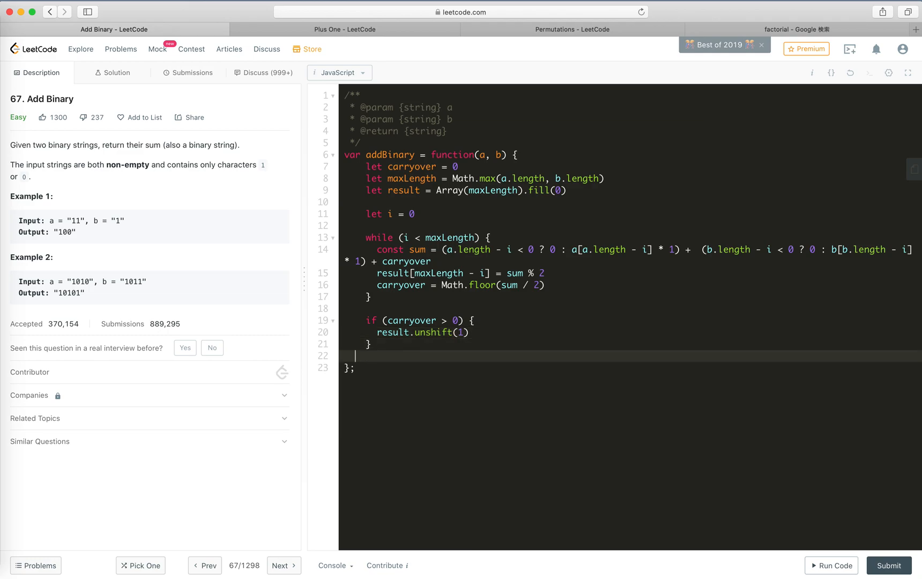
# Return result.join('') at the end of the function
pyautogui.write('return res')
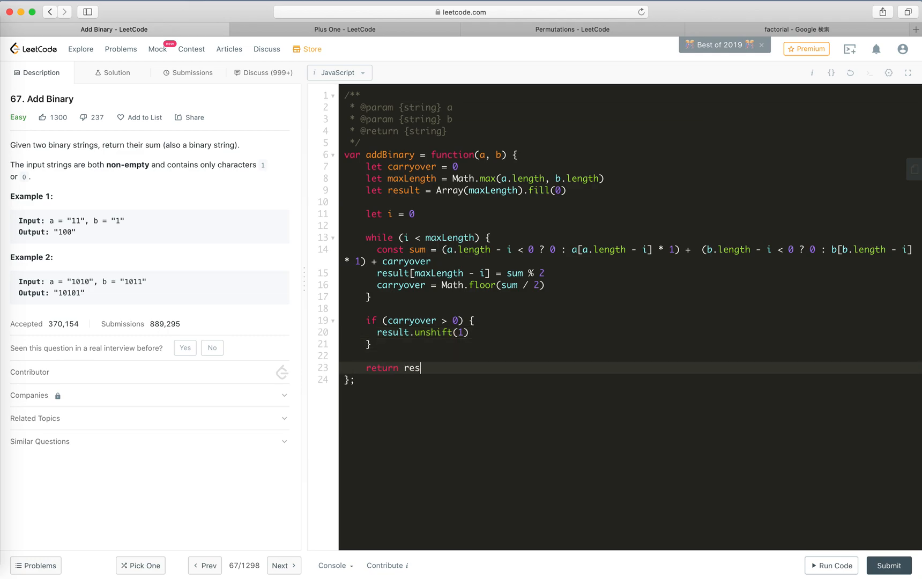
pyautogui.write('ult.join')
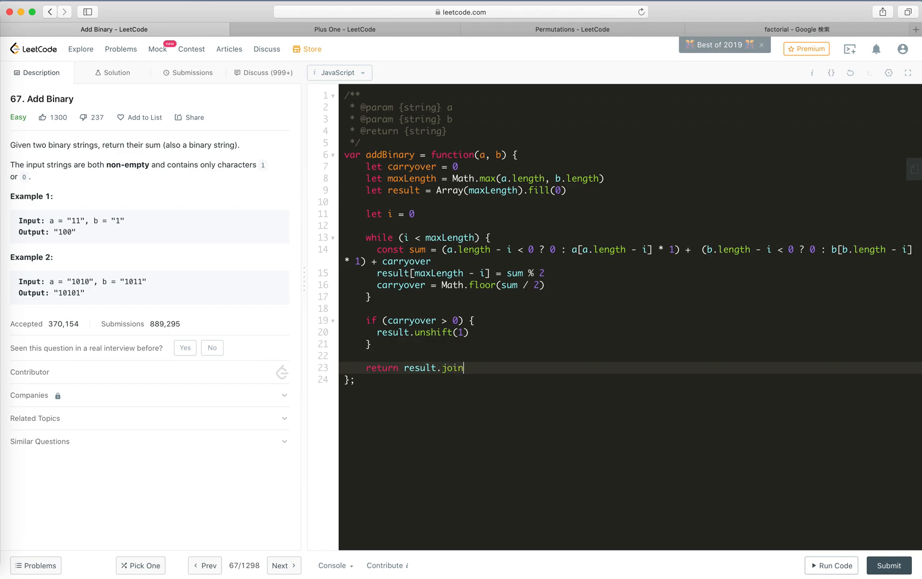
pyautogui.write("('')")
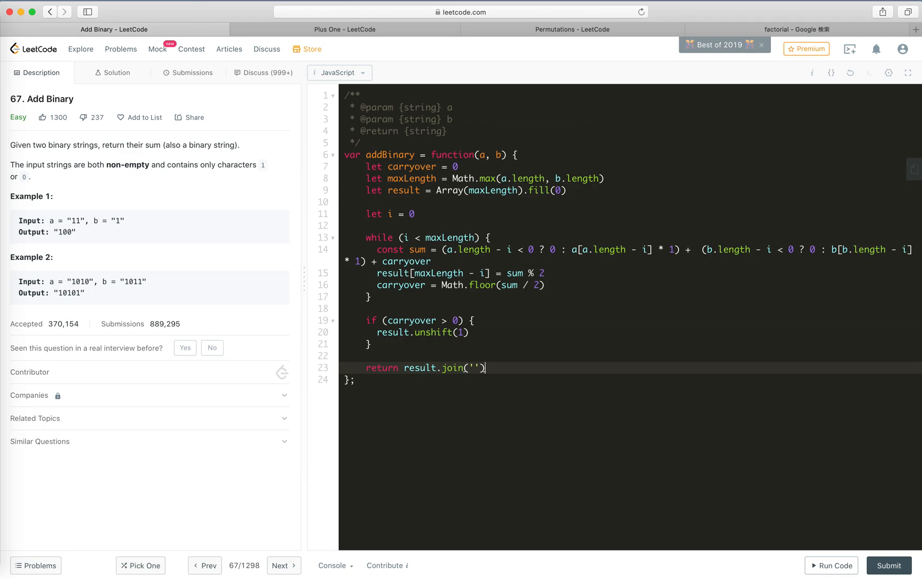
# Run Code, get Time Limit Exceeded, and add i += 1 at the end of the loop body
pyautogui.click(831, 565)
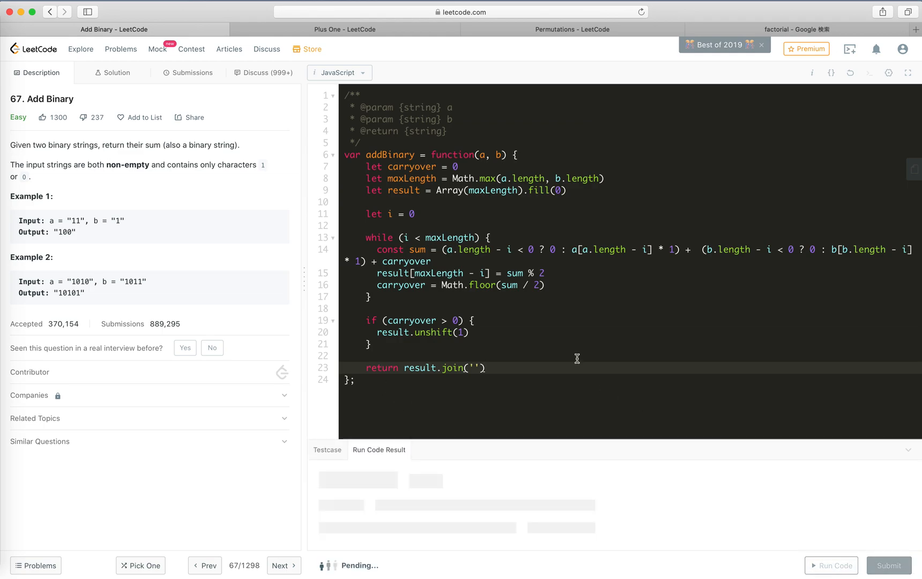
pyautogui.moveTo(580, 343)
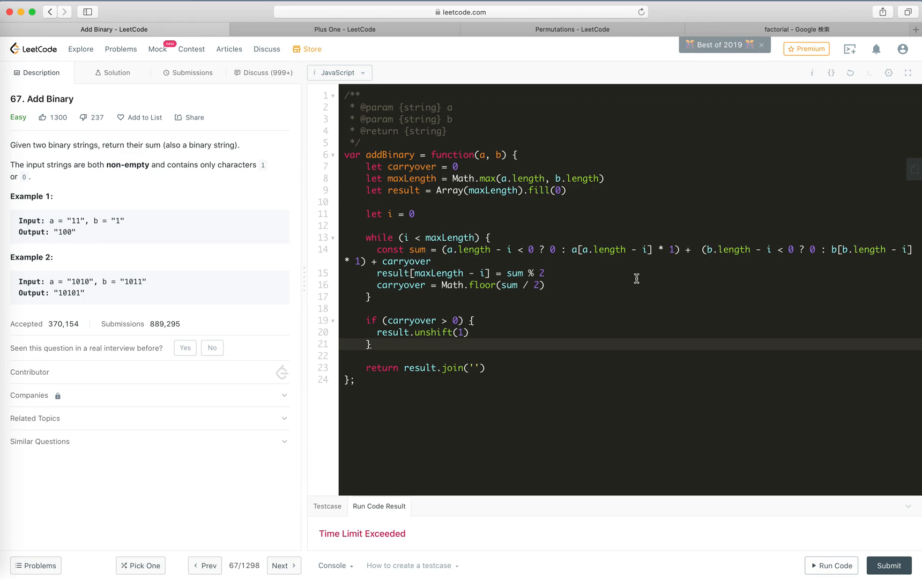
pyautogui.write('i')
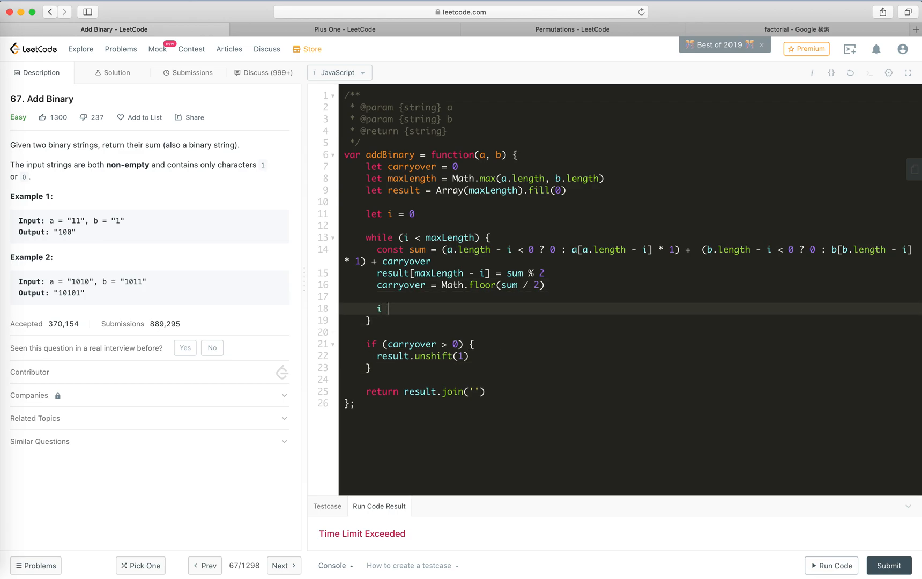
pyautogui.write('+= 1')
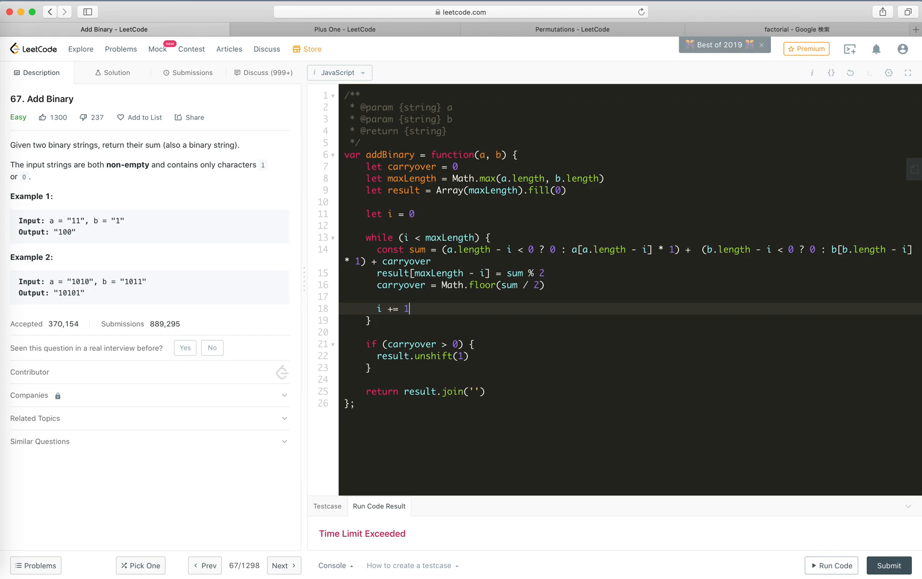
# Run Code again to test the loop with the i increment
pyautogui.click(830, 564)
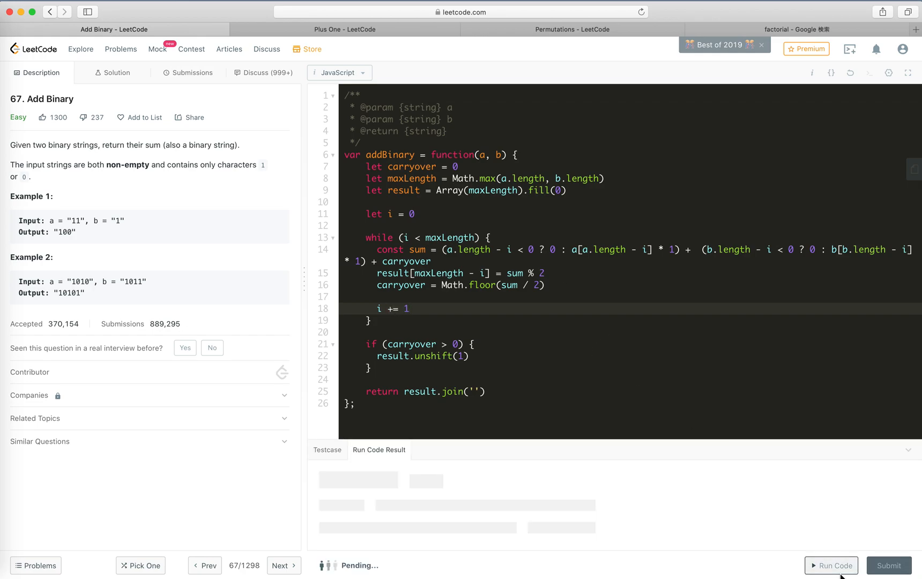
pyautogui.moveTo(750, 528)
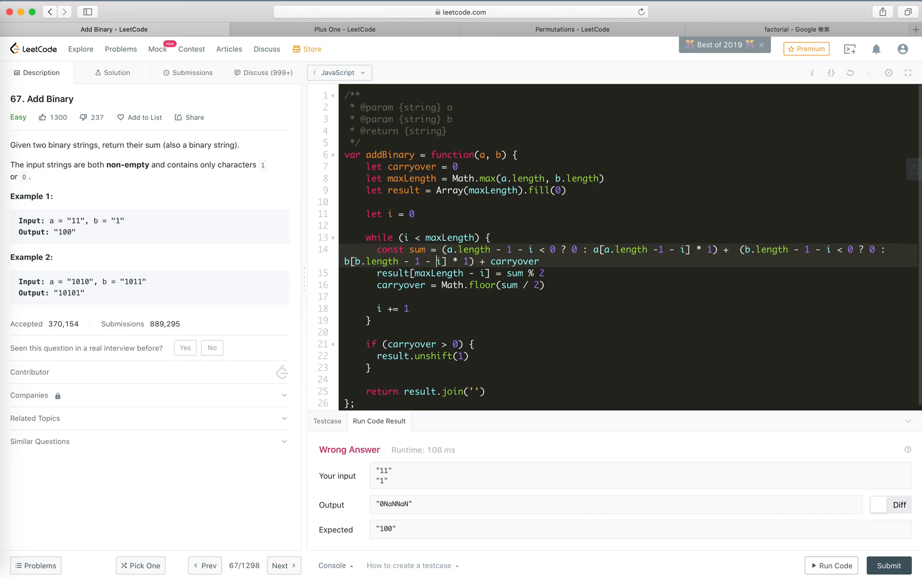
pyautogui.moveTo(555, 336)
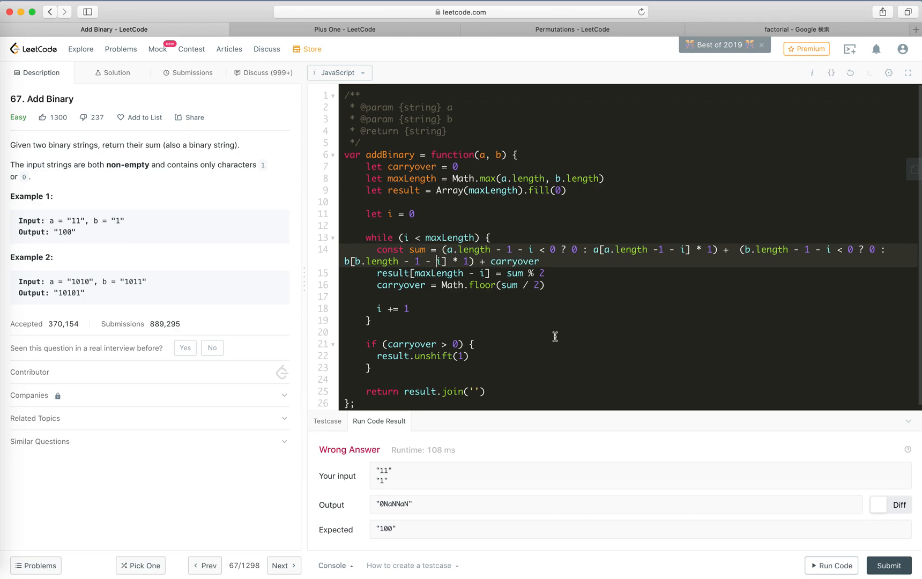
pyautogui.moveTo(859, 570)
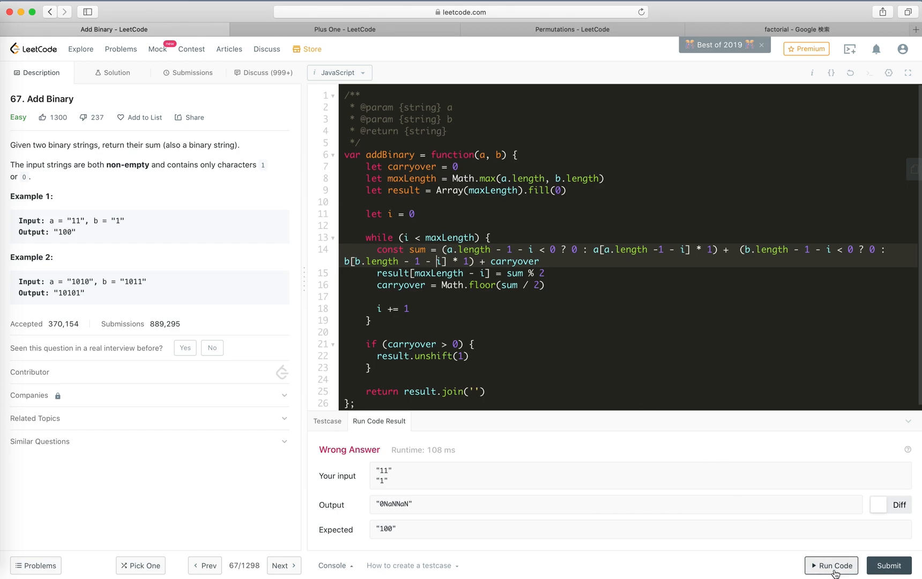
# Rerun the sample test after changing the indices to length - 1 - i
pyautogui.click(830, 565)
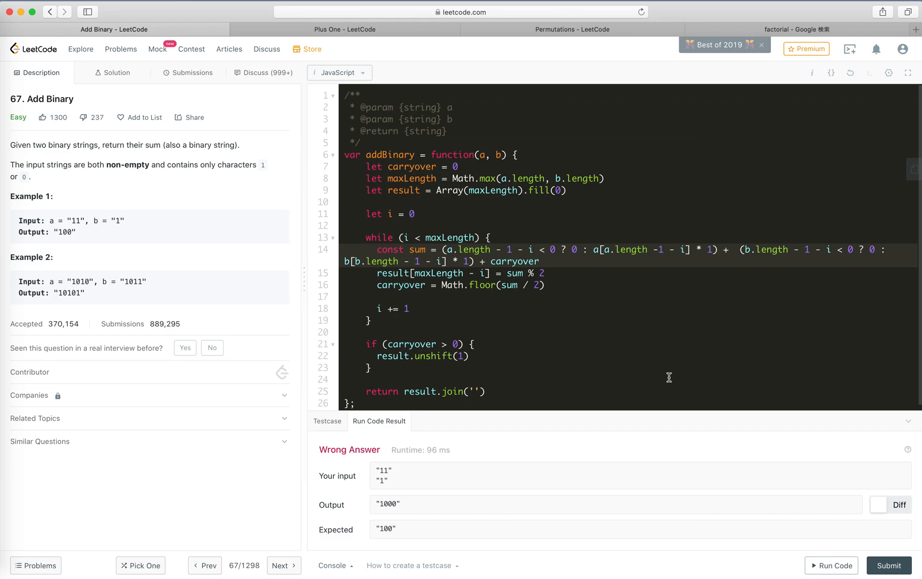
pyautogui.moveTo(484, 220)
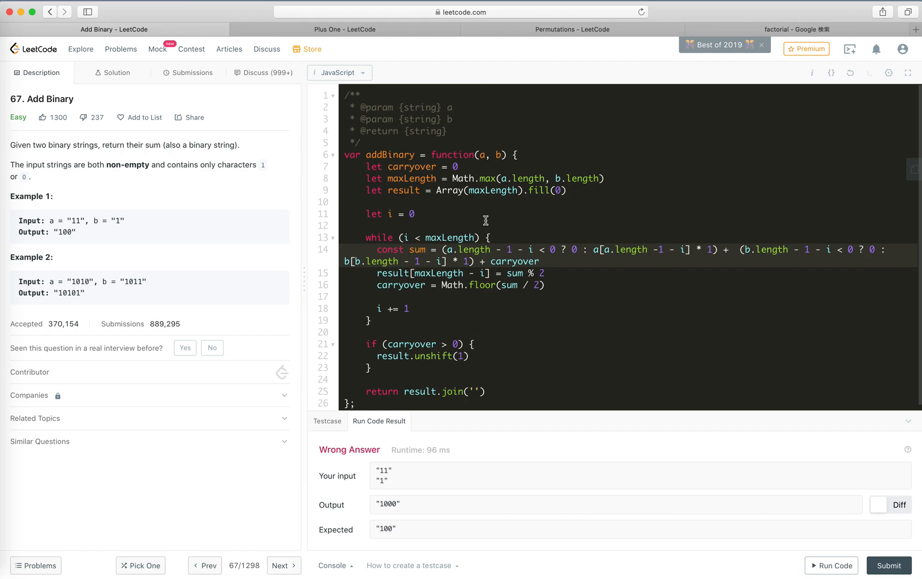
pyautogui.moveTo(505, 180)
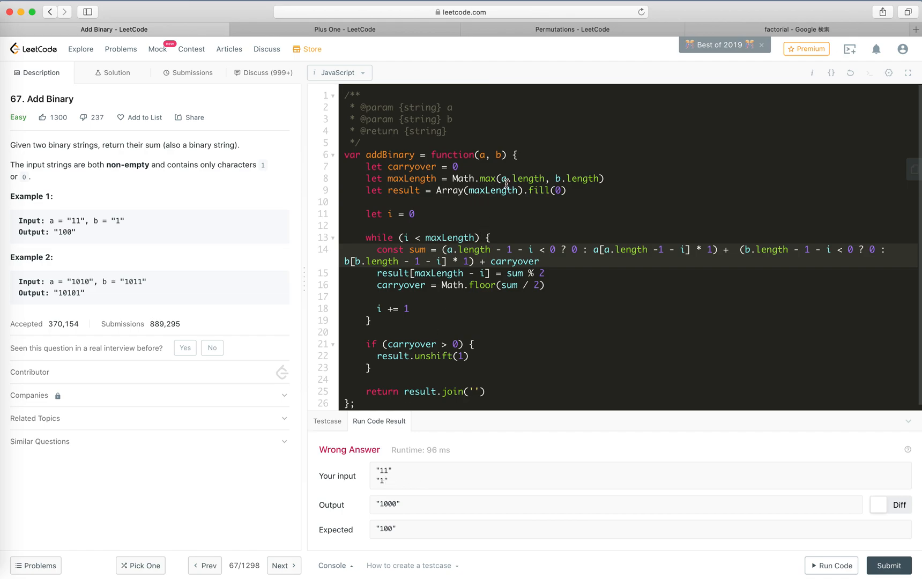
pyautogui.moveTo(481, 189)
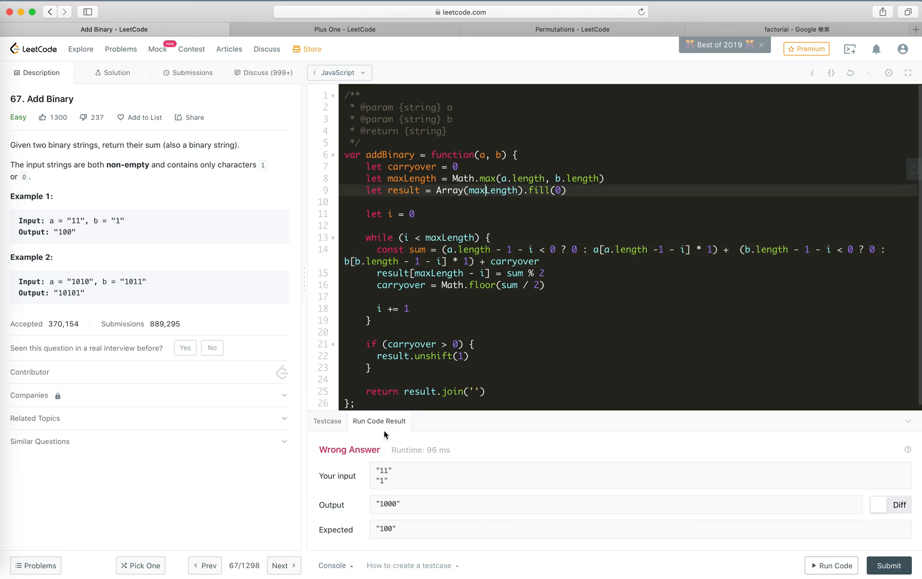
pyautogui.moveTo(415, 236)
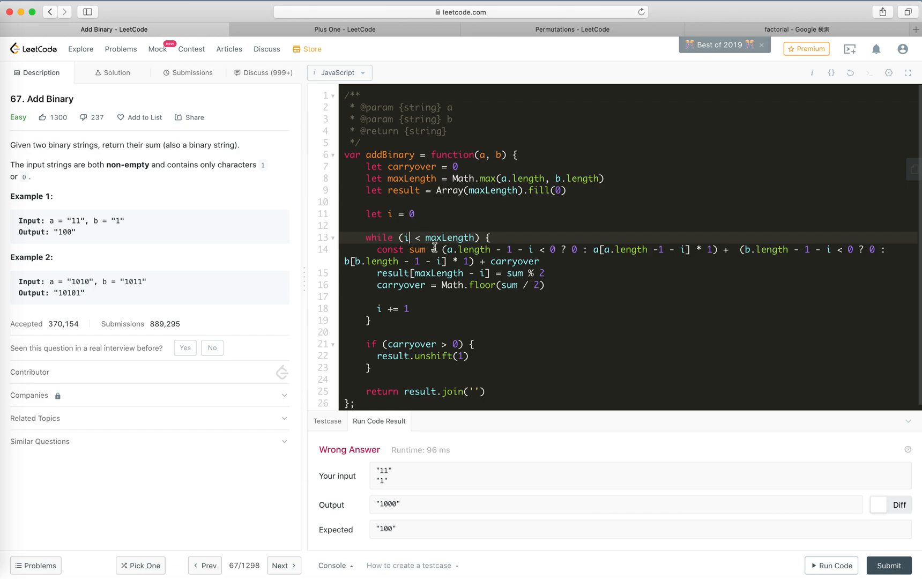
pyautogui.moveTo(420, 264)
pyautogui.write('1 - ')
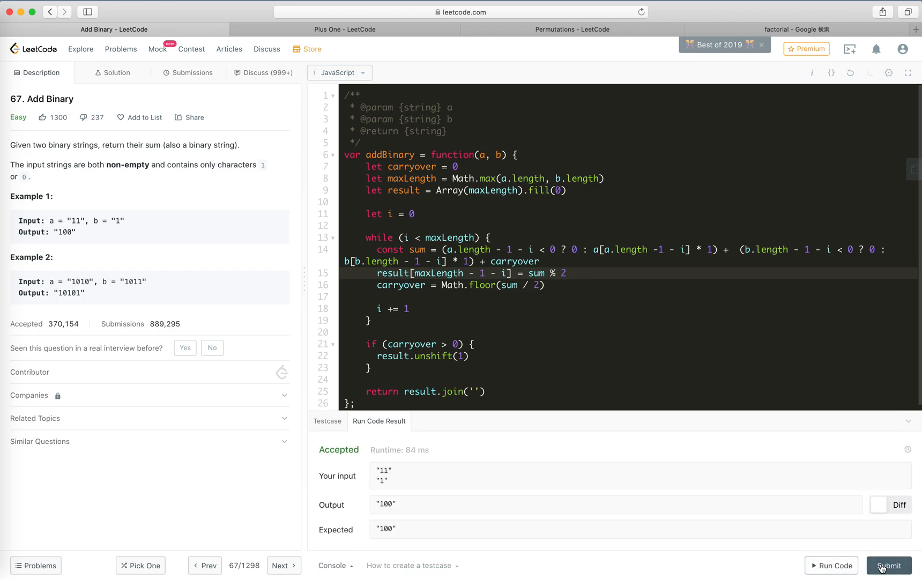
# Submit the Add Binary solution and get Accepted at 64 ms, faster than 67.91% of JavaScript submissions
pyautogui.click(889, 565)
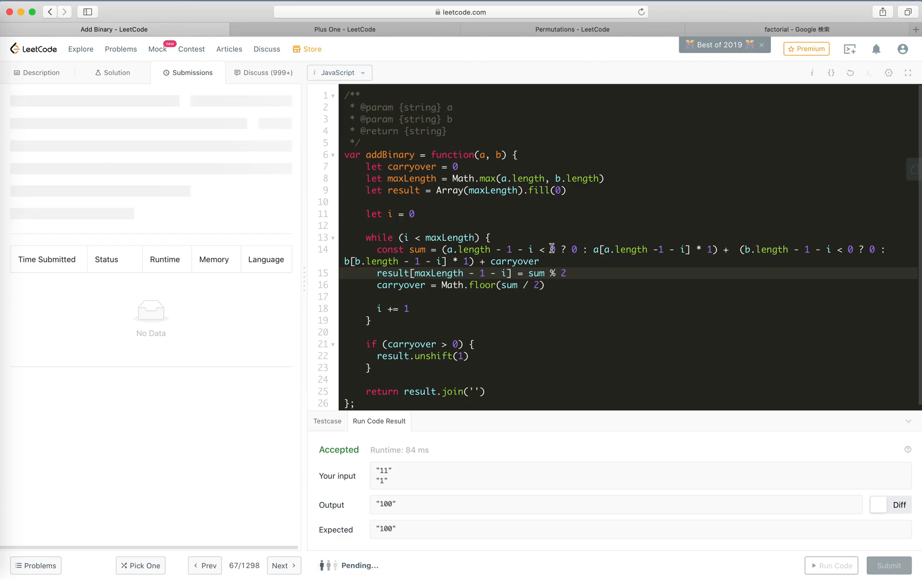
pyautogui.click(889, 565)
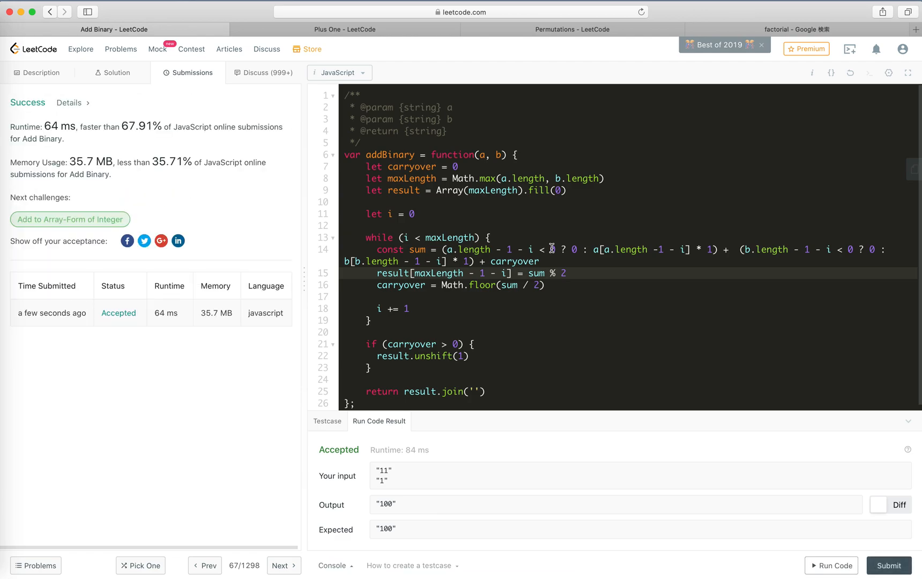